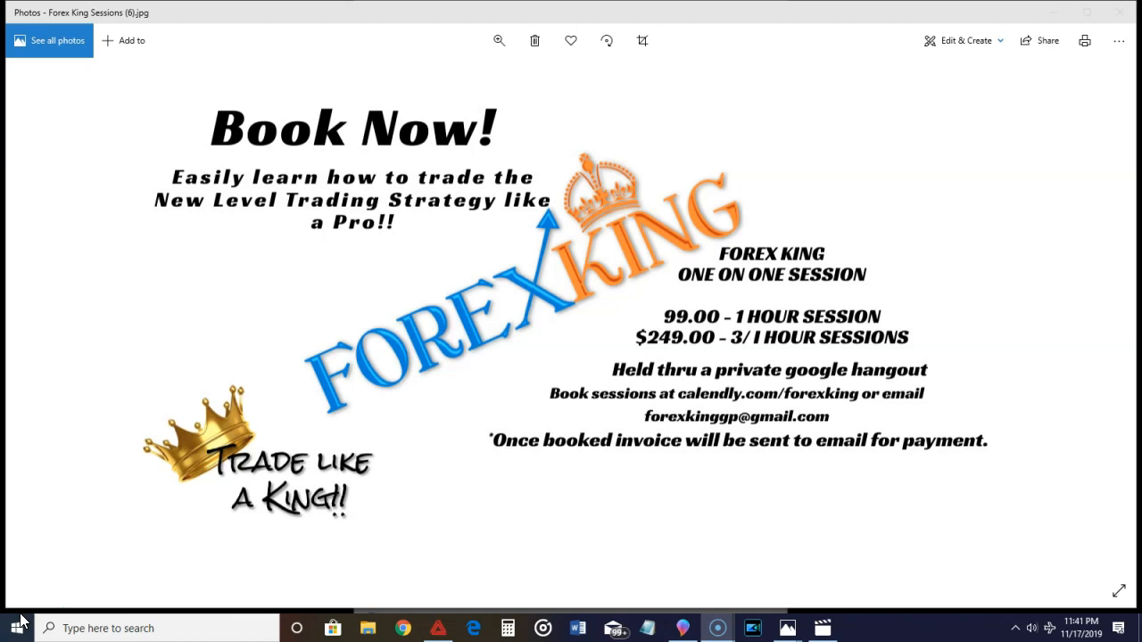
Step: Advance to the results post showing four trade charts: 3 wins, 1 loss, +334 pips
{"action": "left_click", "coordinate": [16, 628]}
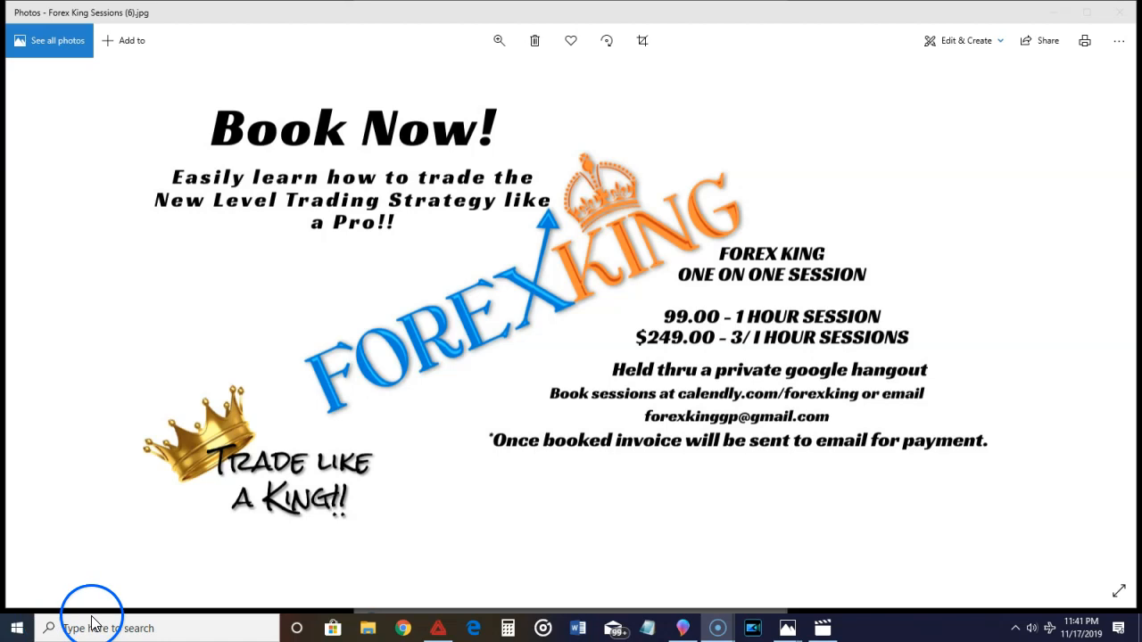
{"action": "mouse_move", "coordinate": [16, 628]}
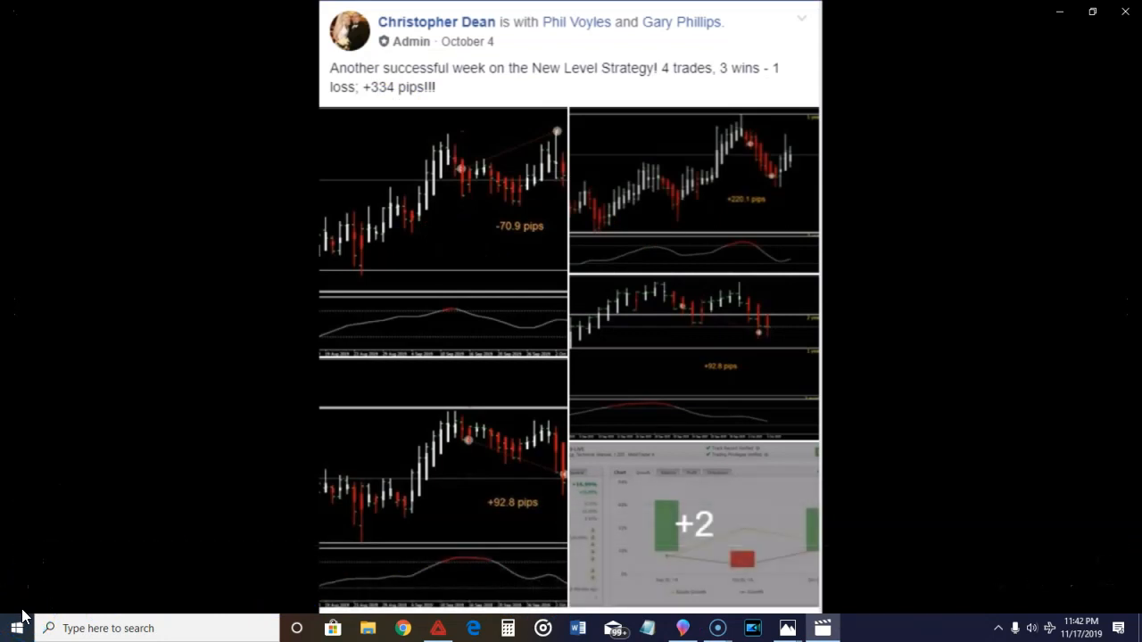
{"action": "scroll", "scroll_direction": "down", "scroll_amount": 3}
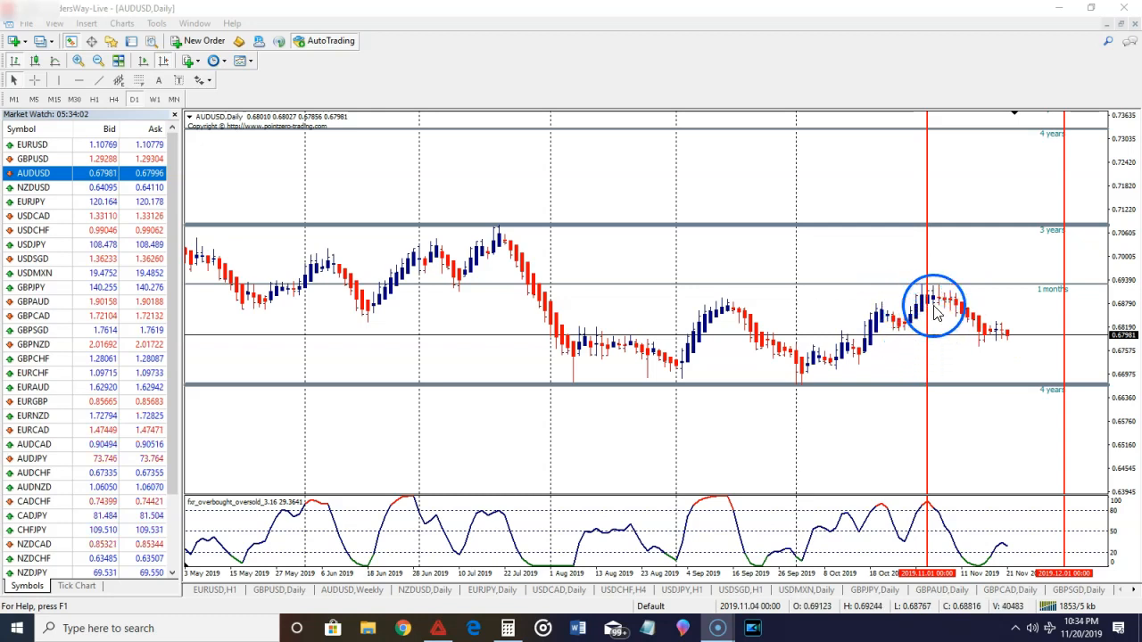
{"action": "mouse_move", "coordinate": [937, 383]}
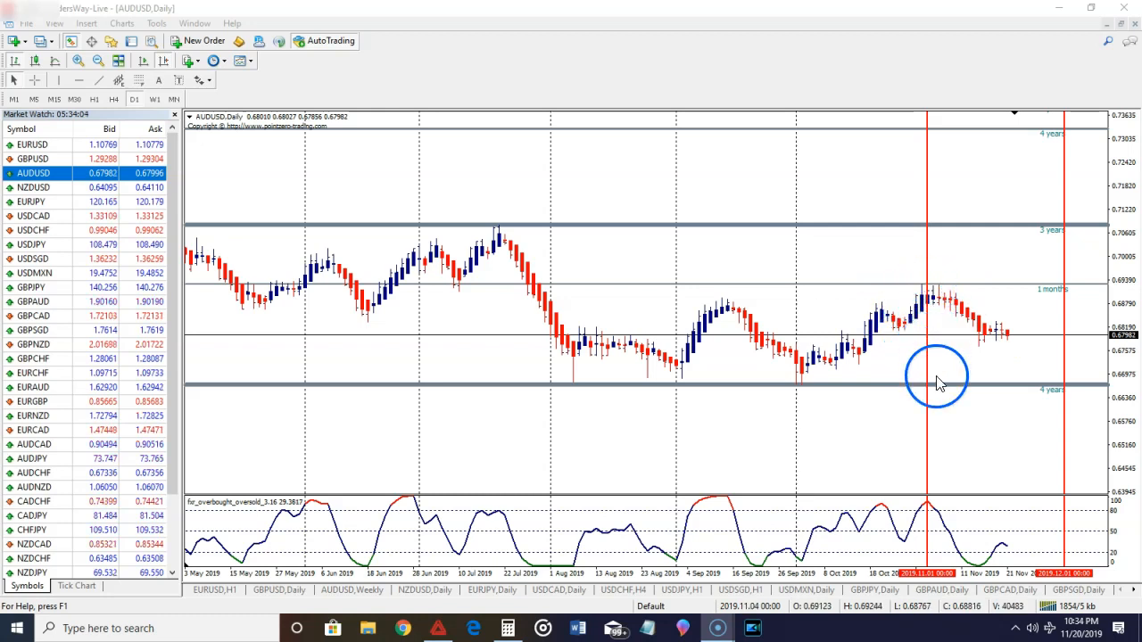
{"action": "mouse_move", "coordinate": [931, 456]}
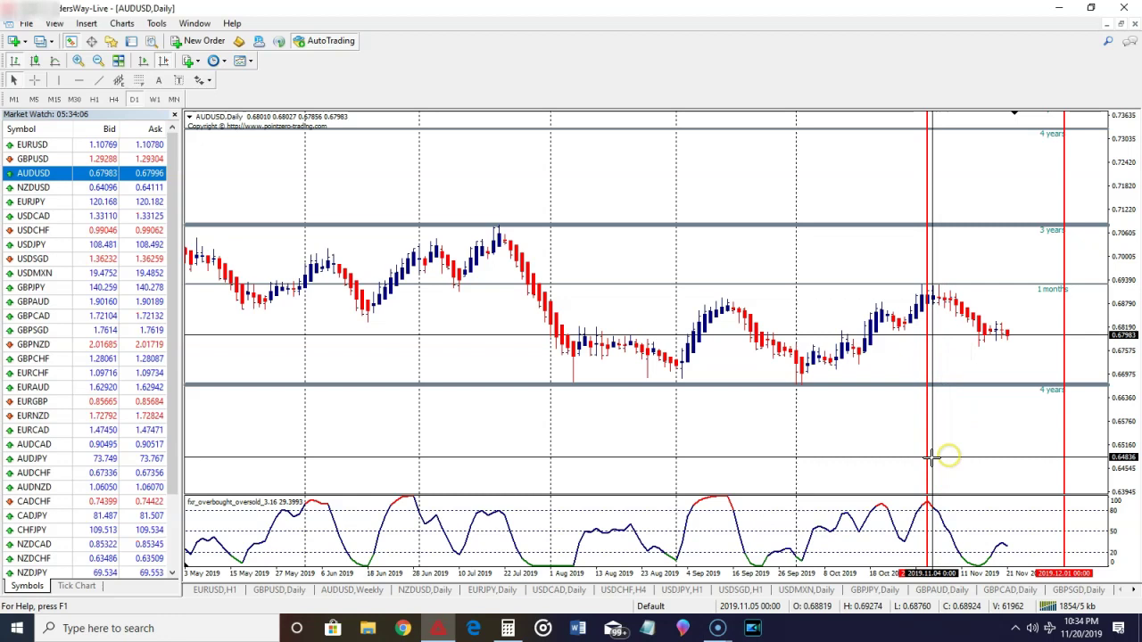
{"action": "mouse_move", "coordinate": [936, 503]}
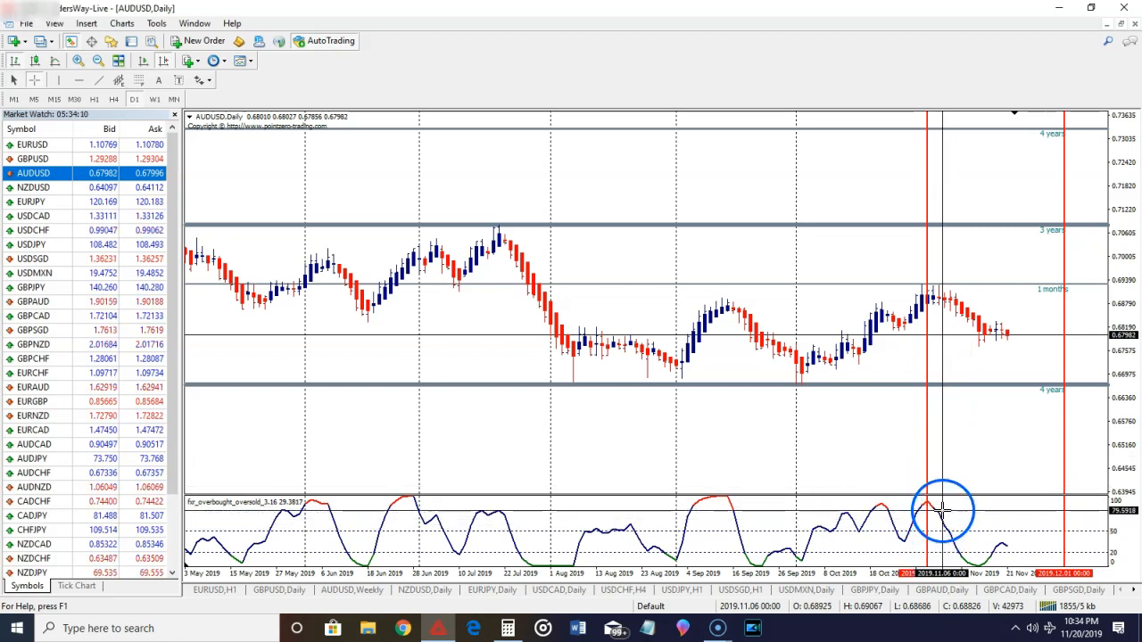
{"action": "mouse_move", "coordinate": [942, 289]}
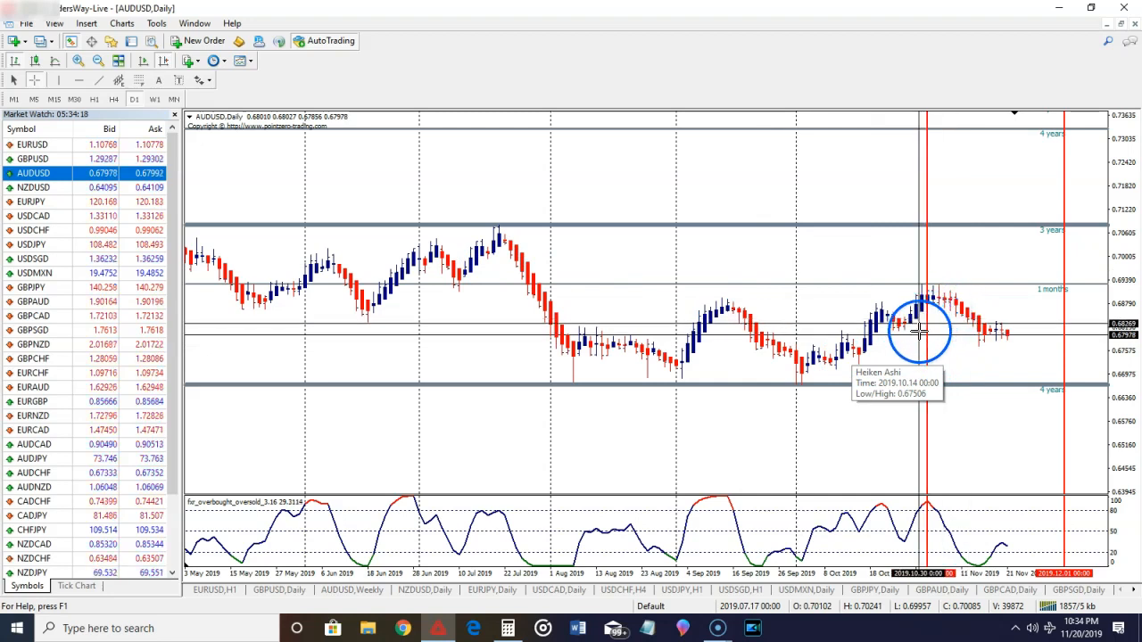
{"action": "mouse_move", "coordinate": [942, 337]}
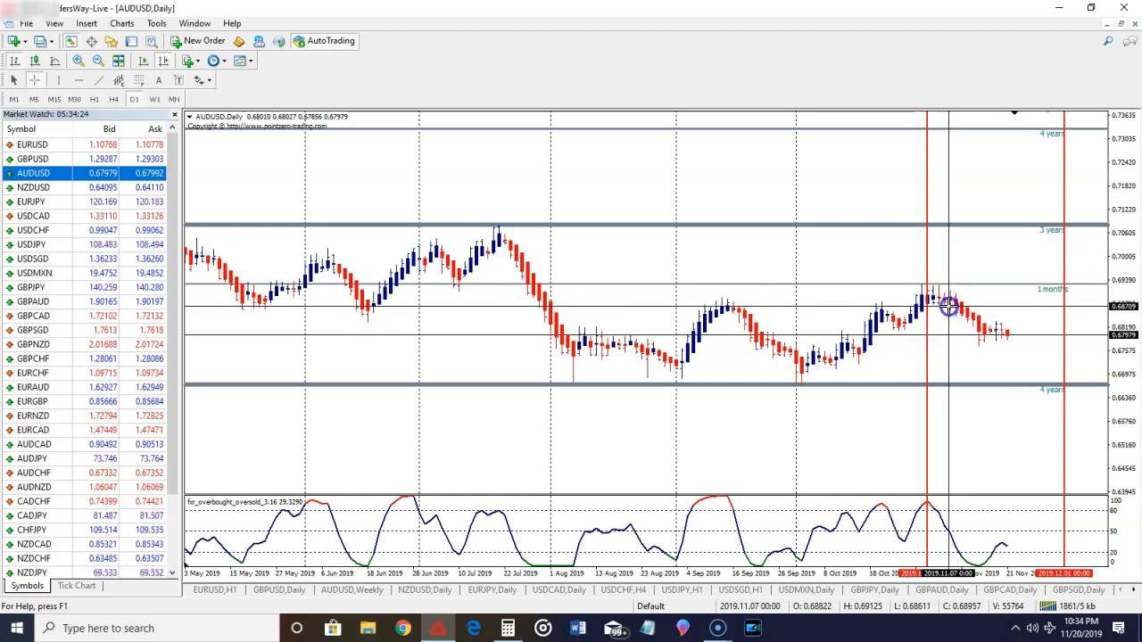
{"action": "mouse_move", "coordinate": [942, 278]}
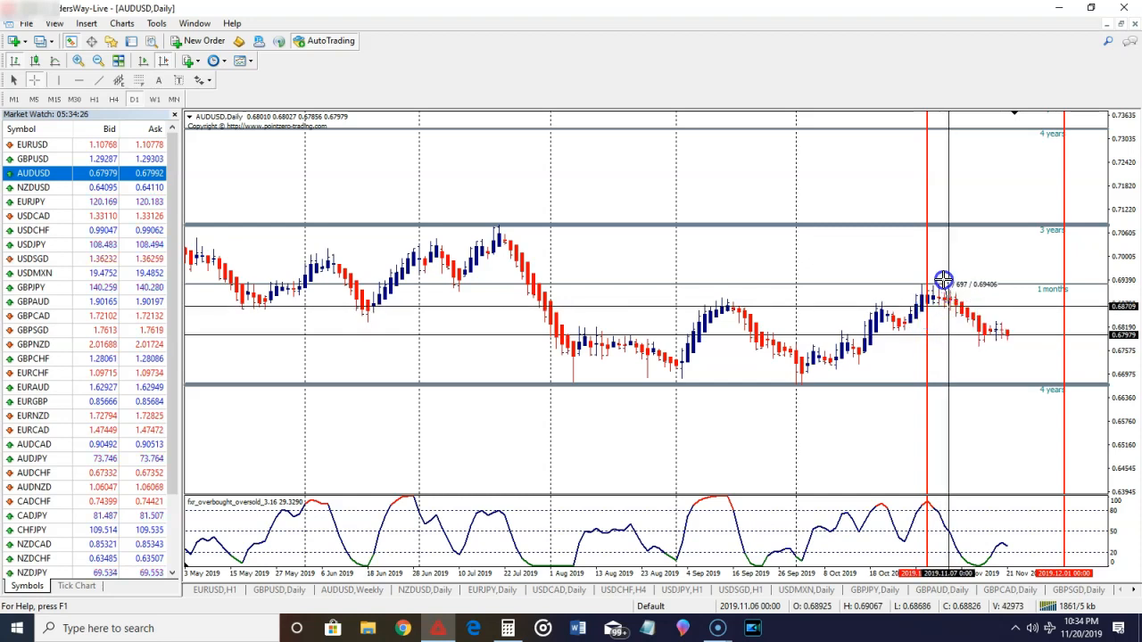
{"action": "mouse_move", "coordinate": [967, 322]}
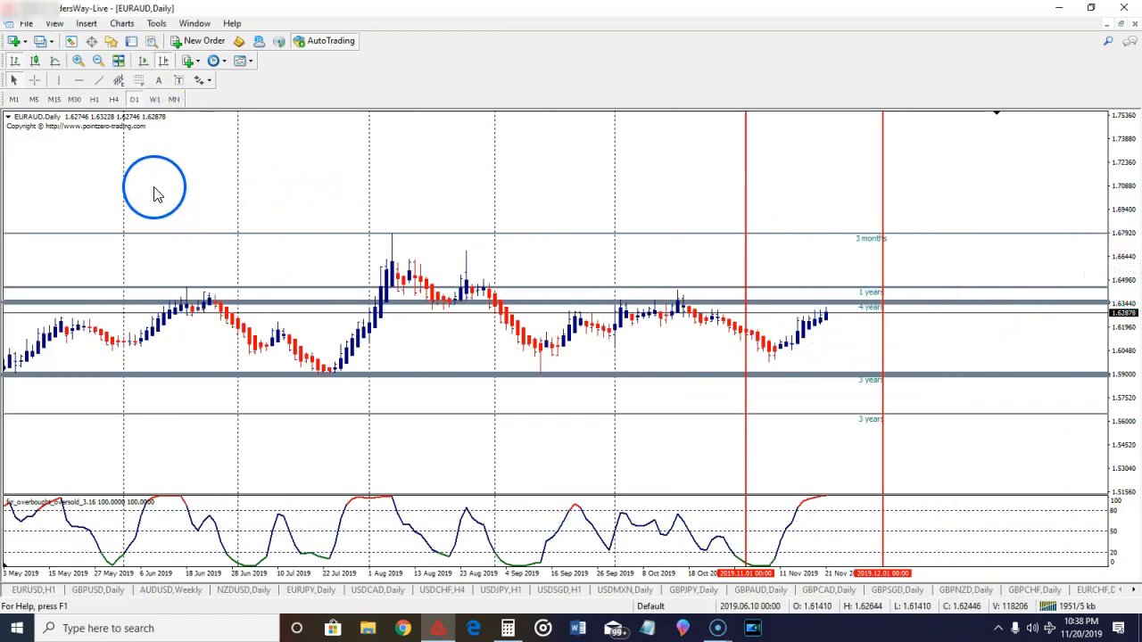
{"action": "mouse_move", "coordinate": [68, 132]}
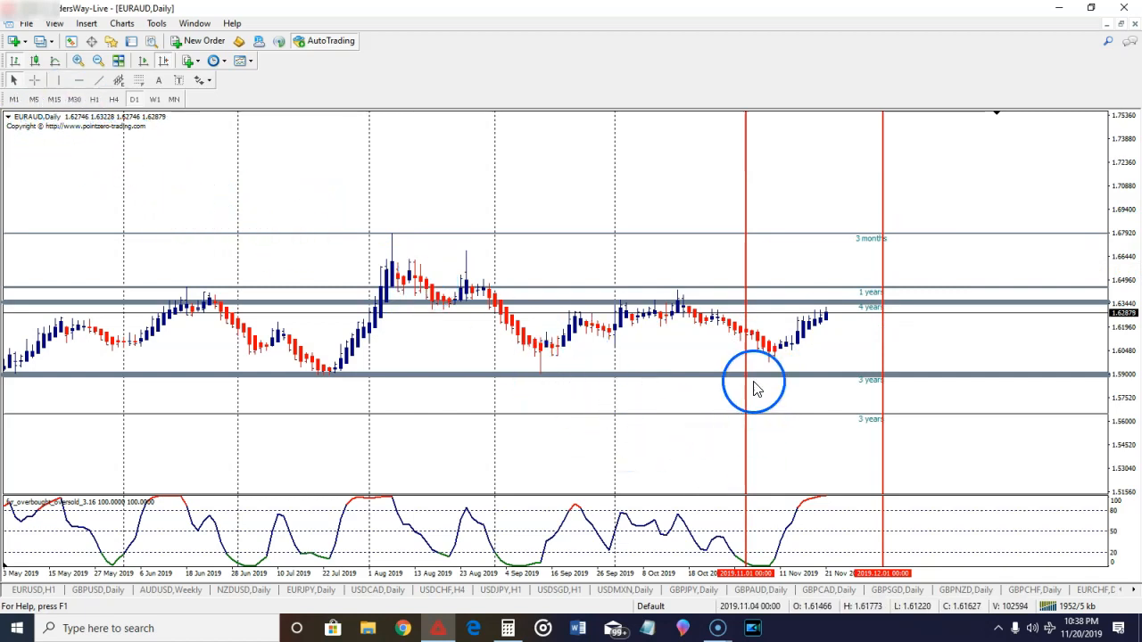
{"action": "mouse_move", "coordinate": [406, 325]}
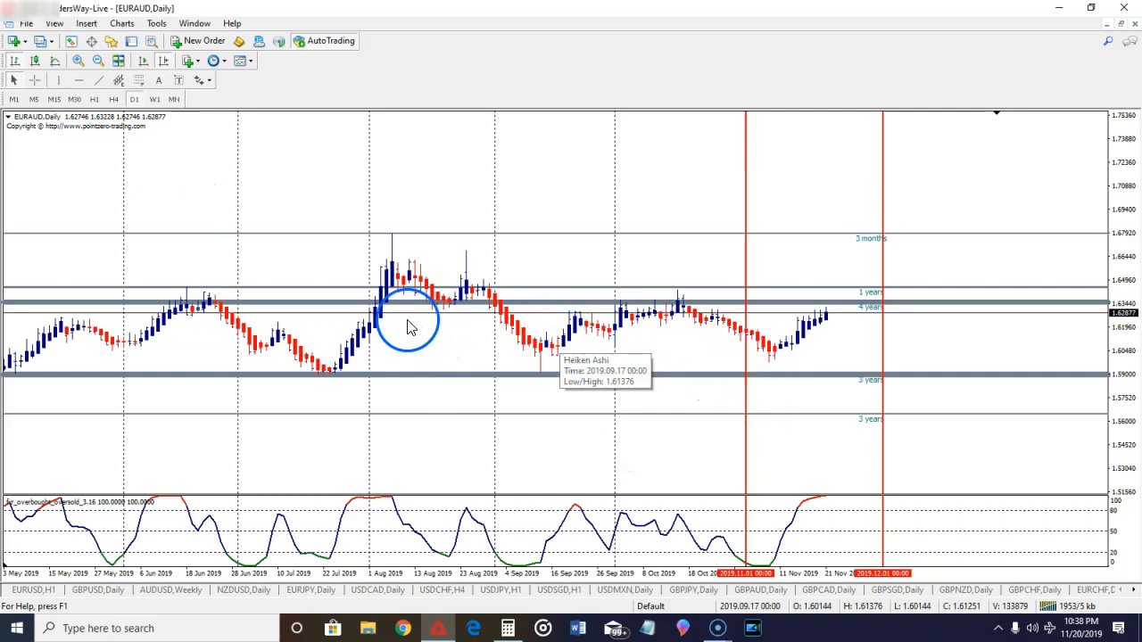
{"action": "mouse_move", "coordinate": [551, 347]}
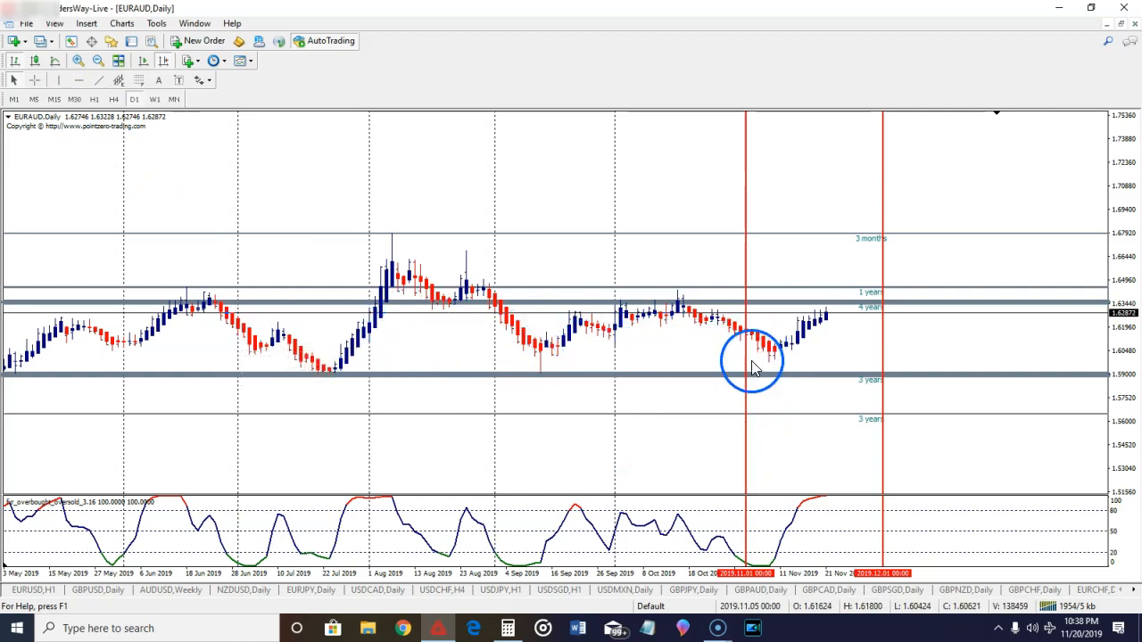
Step: Place a vertical line on the EURAUD daily chart at the 11 November 2019 swing low
{"action": "left_click", "coordinate": [59, 80]}
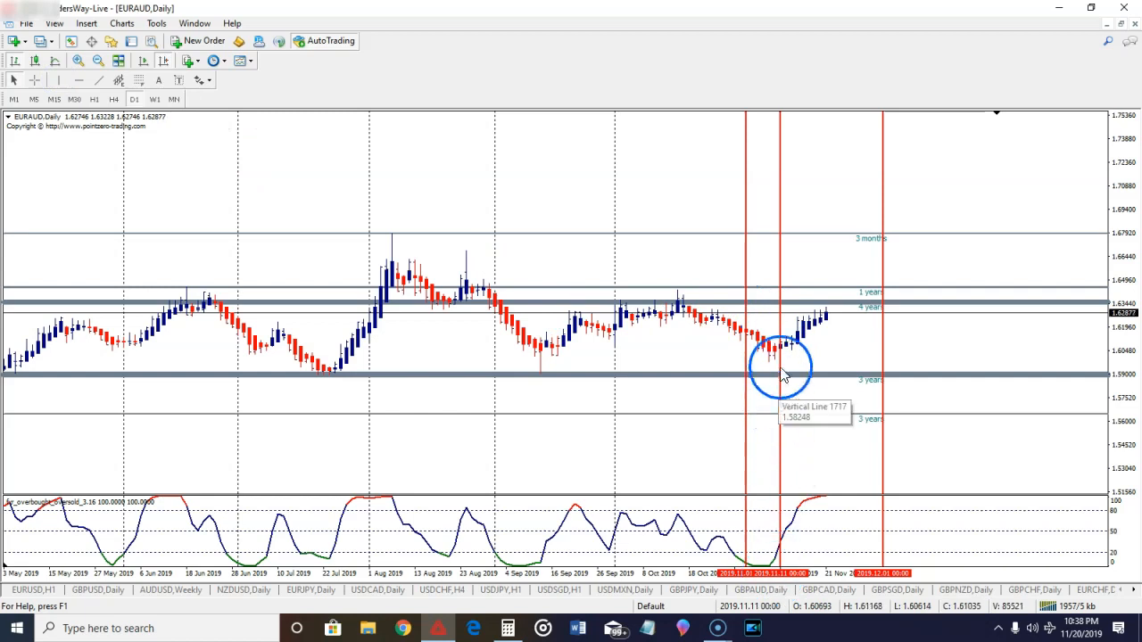
{"action": "mouse_move", "coordinate": [777, 342]}
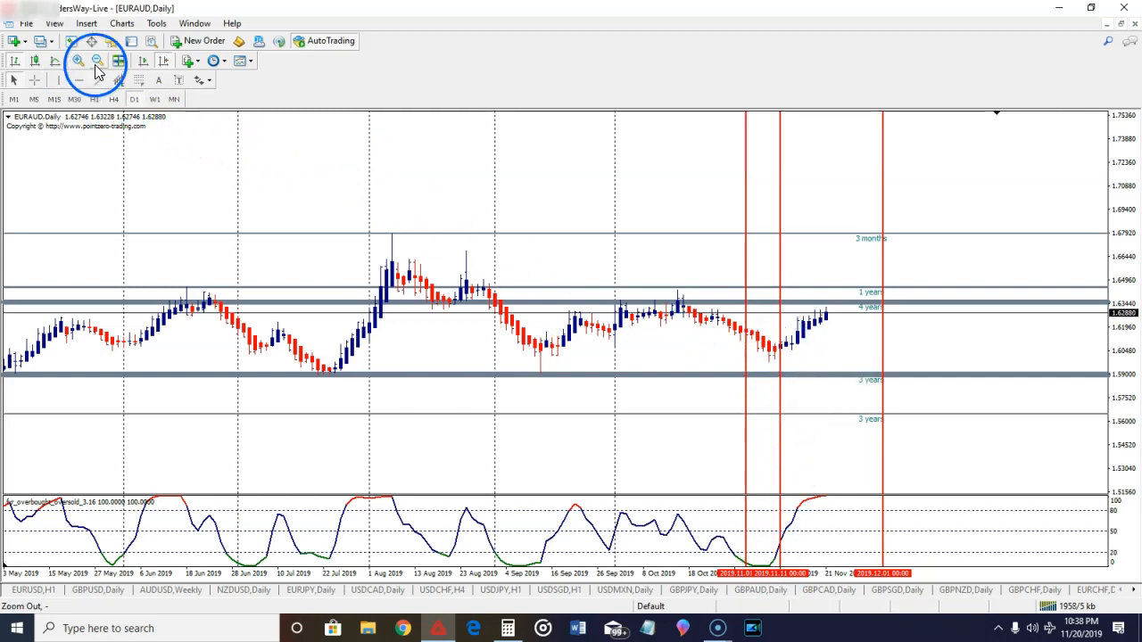
Step: Zoom the EURAUD daily chart out to spring 2019 history, then back in to recent months
{"action": "left_click", "coordinate": [96, 60]}
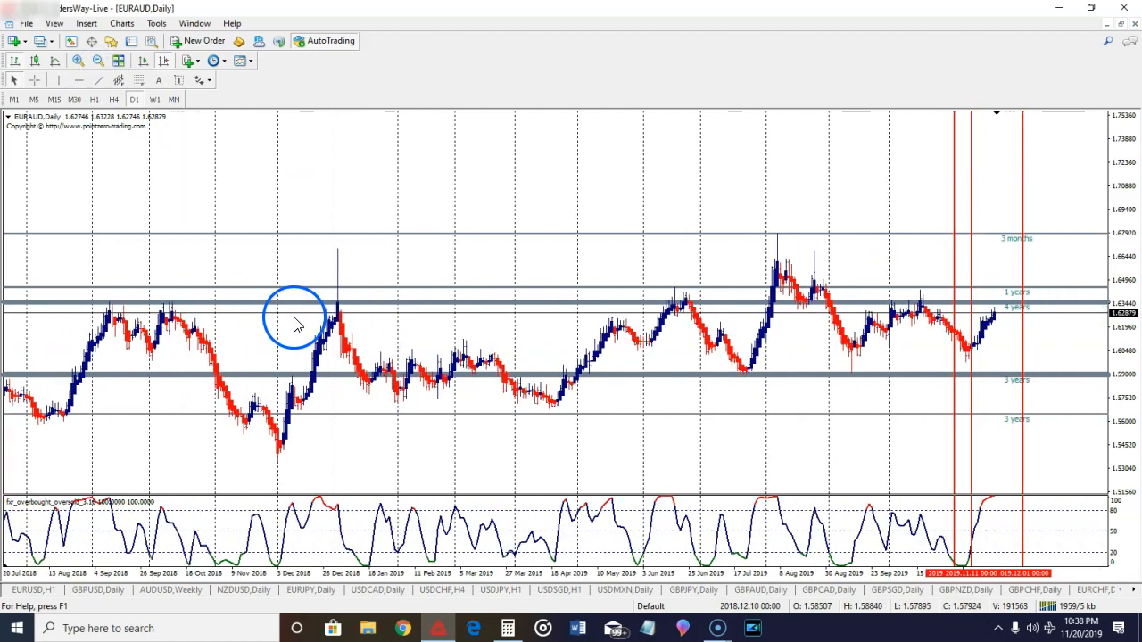
{"action": "left_click", "coordinate": [77, 61]}
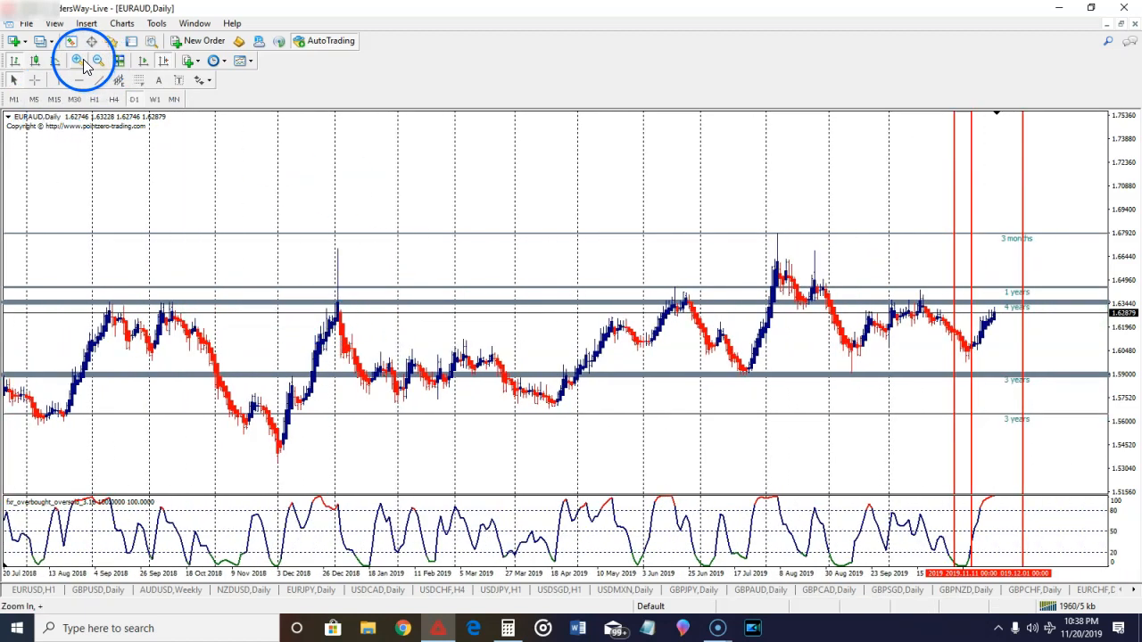
{"action": "left_click", "coordinate": [77, 60]}
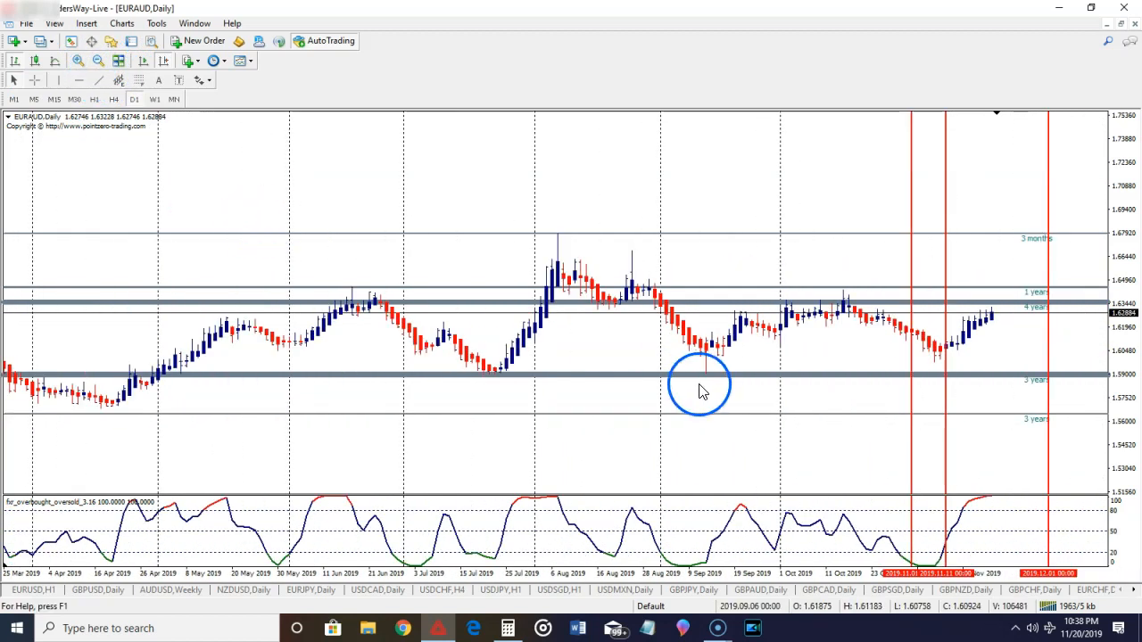
{"action": "mouse_move", "coordinate": [949, 364]}
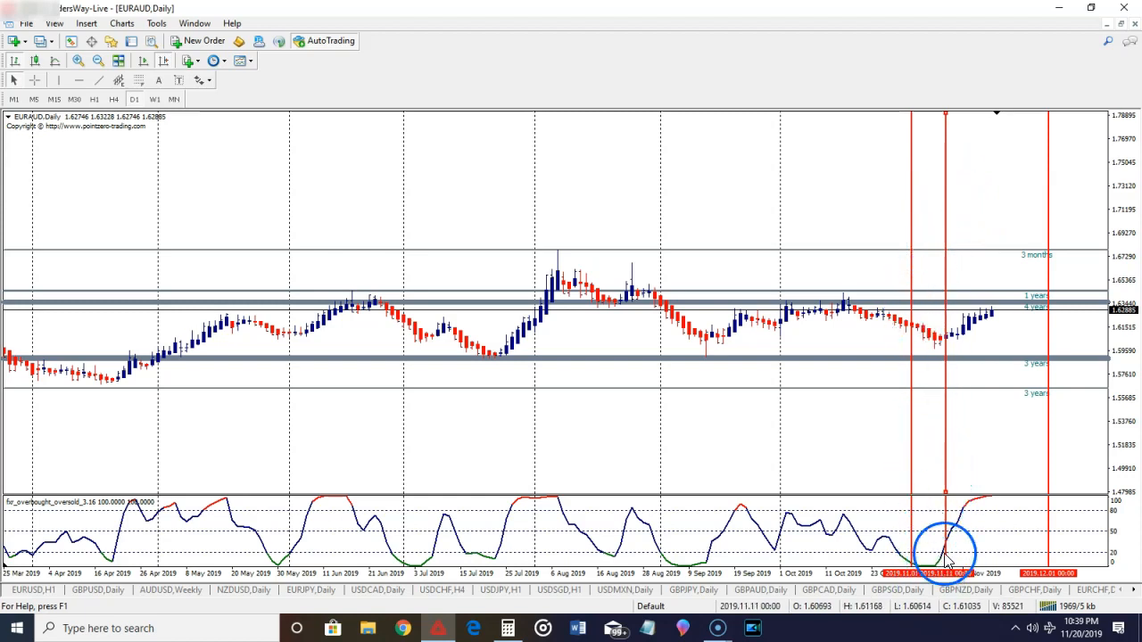
{"action": "mouse_move", "coordinate": [627, 508]}
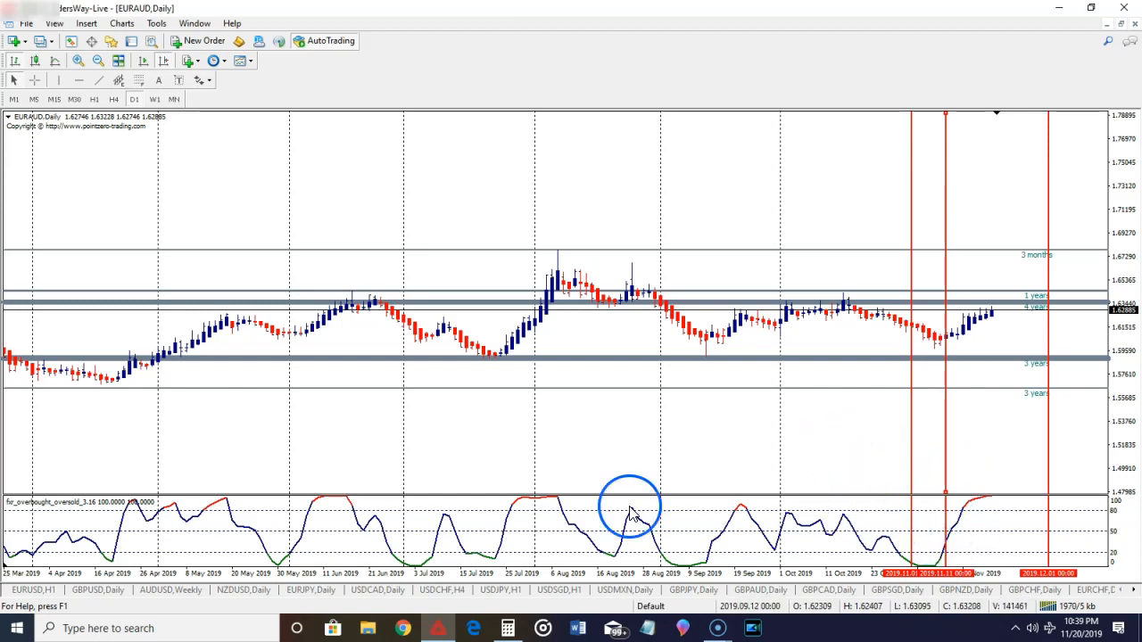
{"action": "mouse_move", "coordinate": [945, 556]}
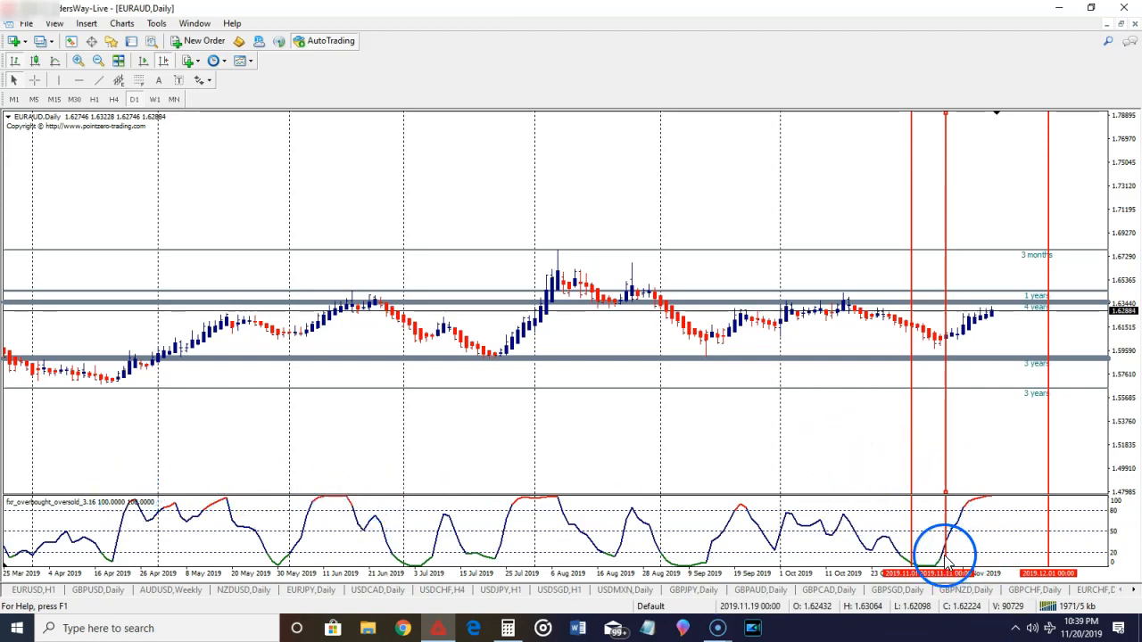
{"action": "mouse_move", "coordinate": [945, 556]}
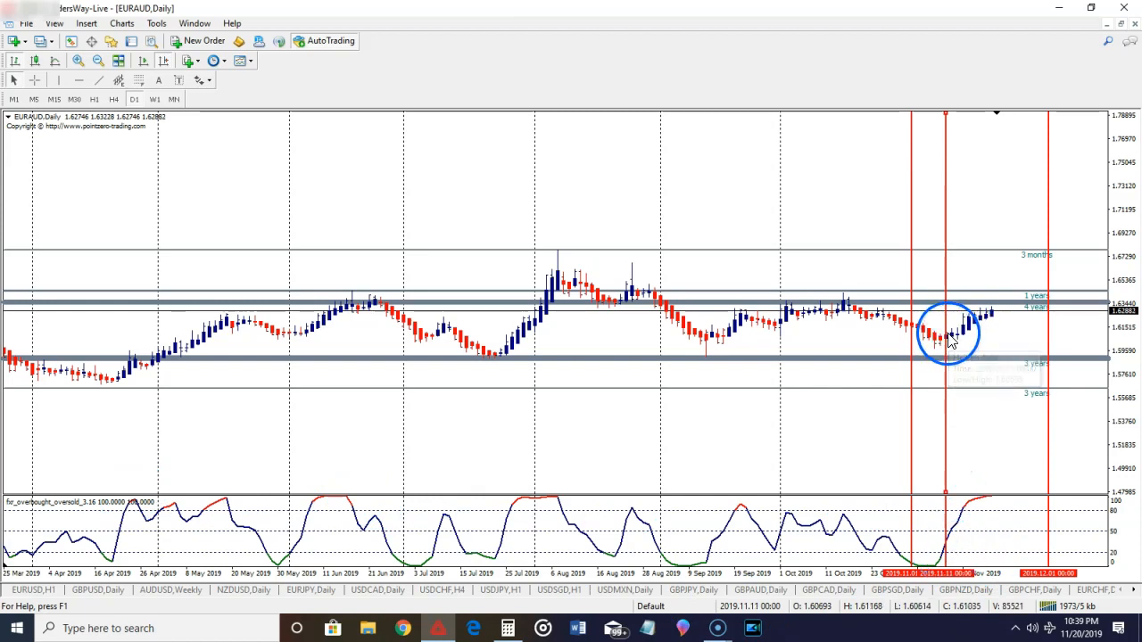
{"action": "mouse_move", "coordinate": [952, 271]}
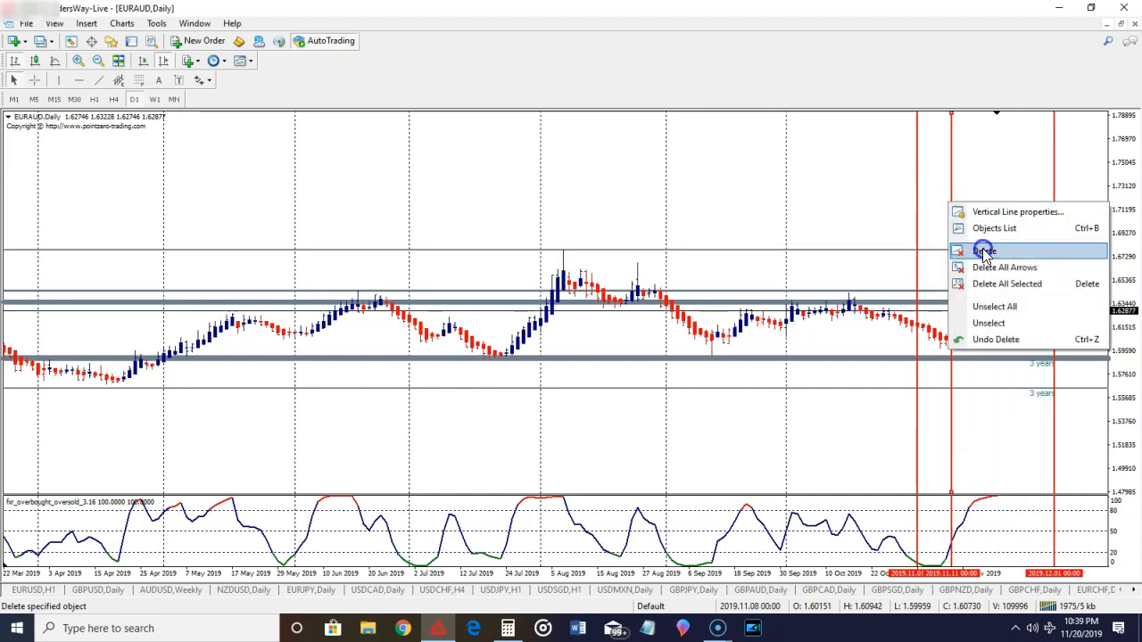
{"action": "left_click", "coordinate": [981, 250]}
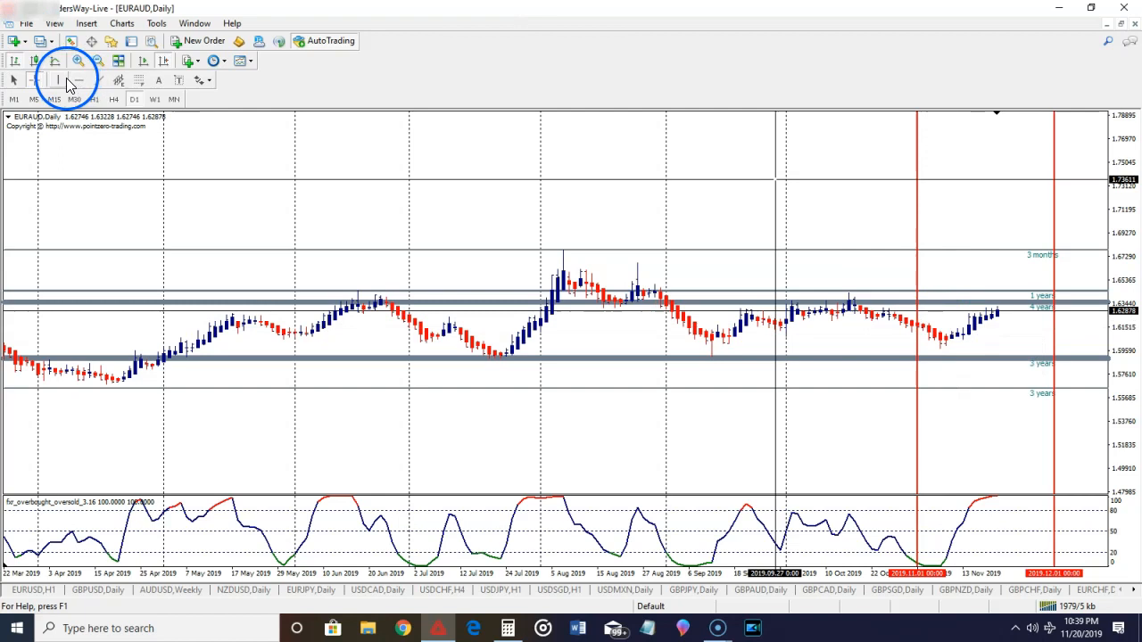
{"action": "mouse_move", "coordinate": [949, 337]}
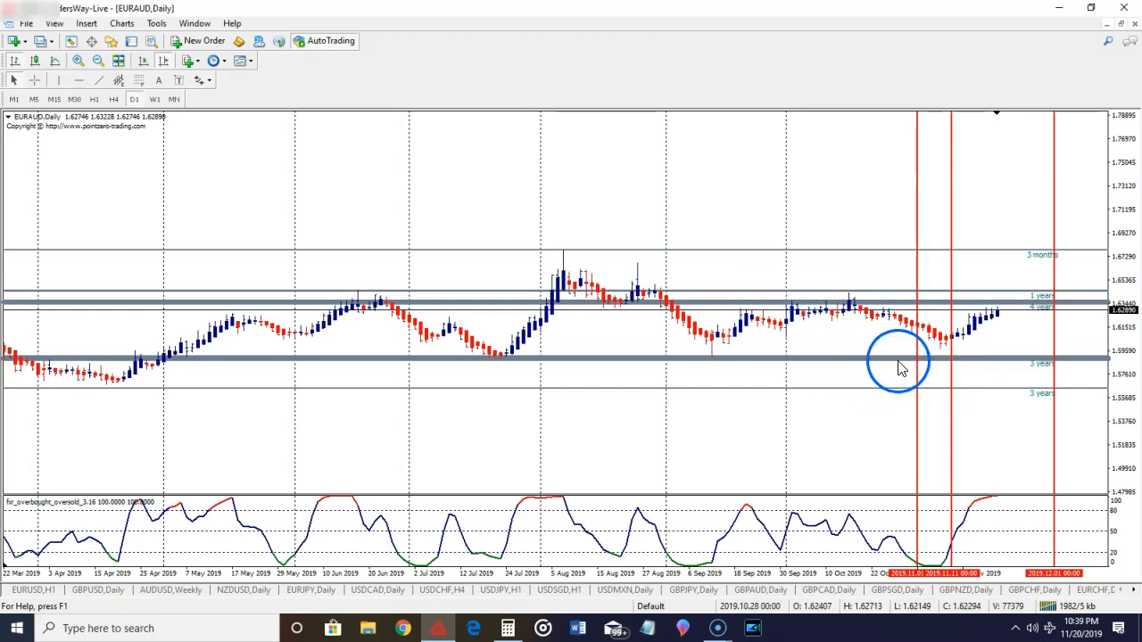
{"action": "mouse_move", "coordinate": [959, 356]}
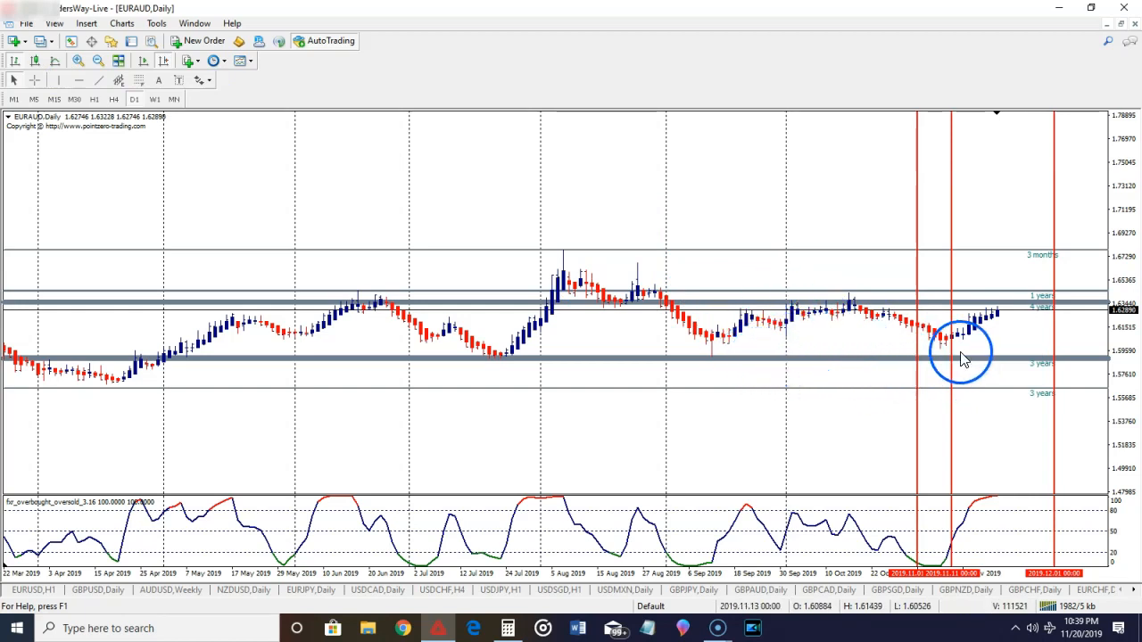
{"action": "mouse_move", "coordinate": [562, 300]}
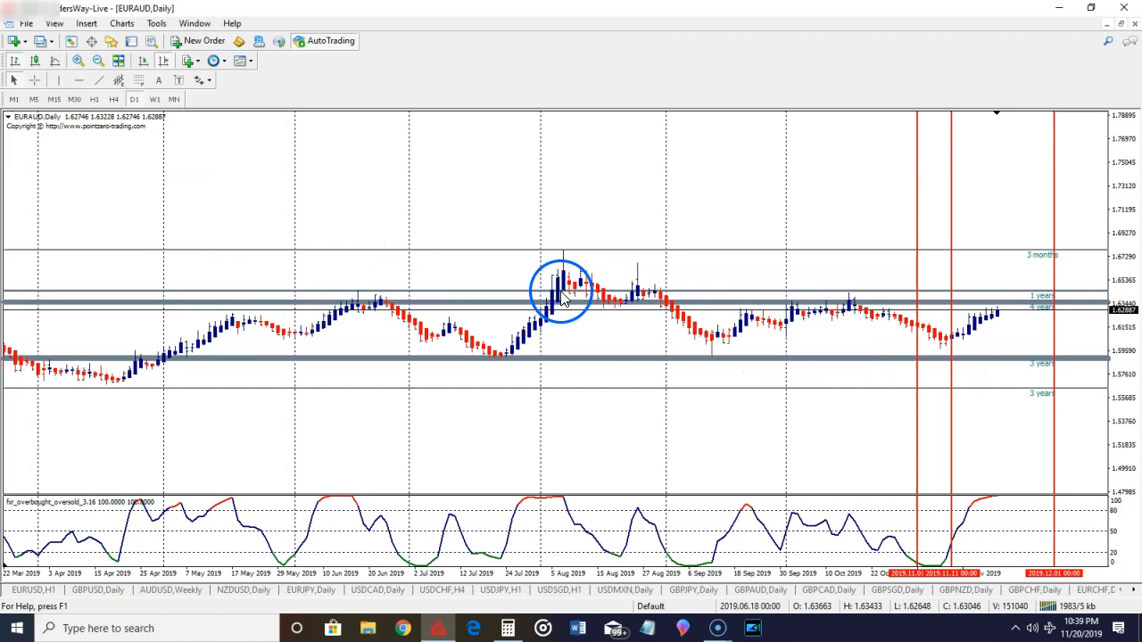
{"action": "mouse_move", "coordinate": [746, 306]}
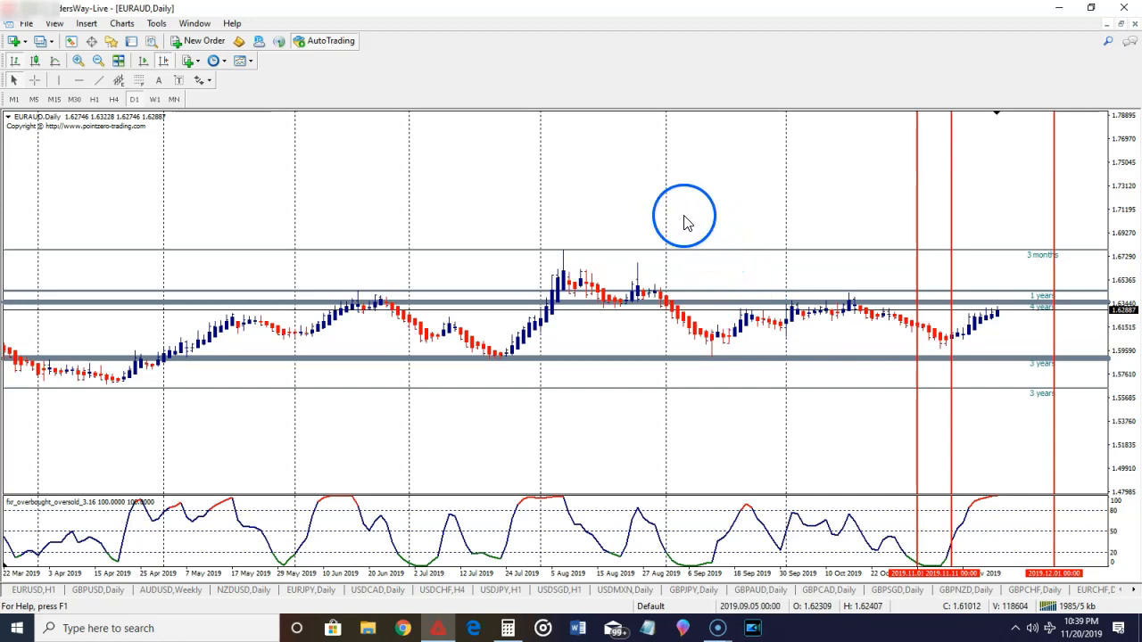
{"action": "mouse_move", "coordinate": [732, 282]}
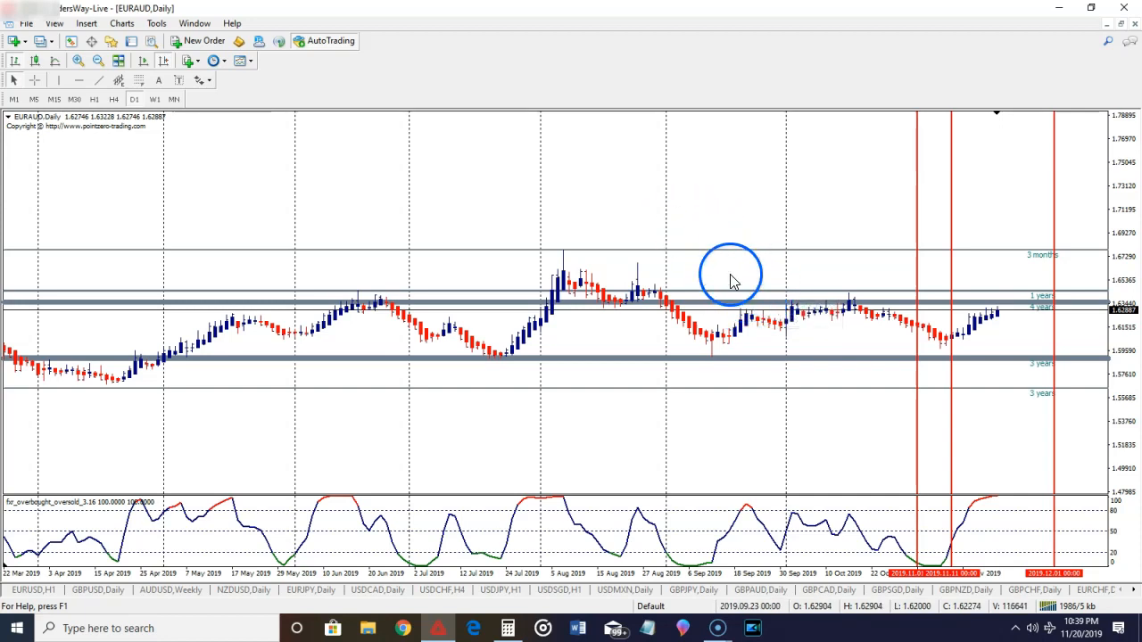
{"action": "mouse_move", "coordinate": [560, 196]}
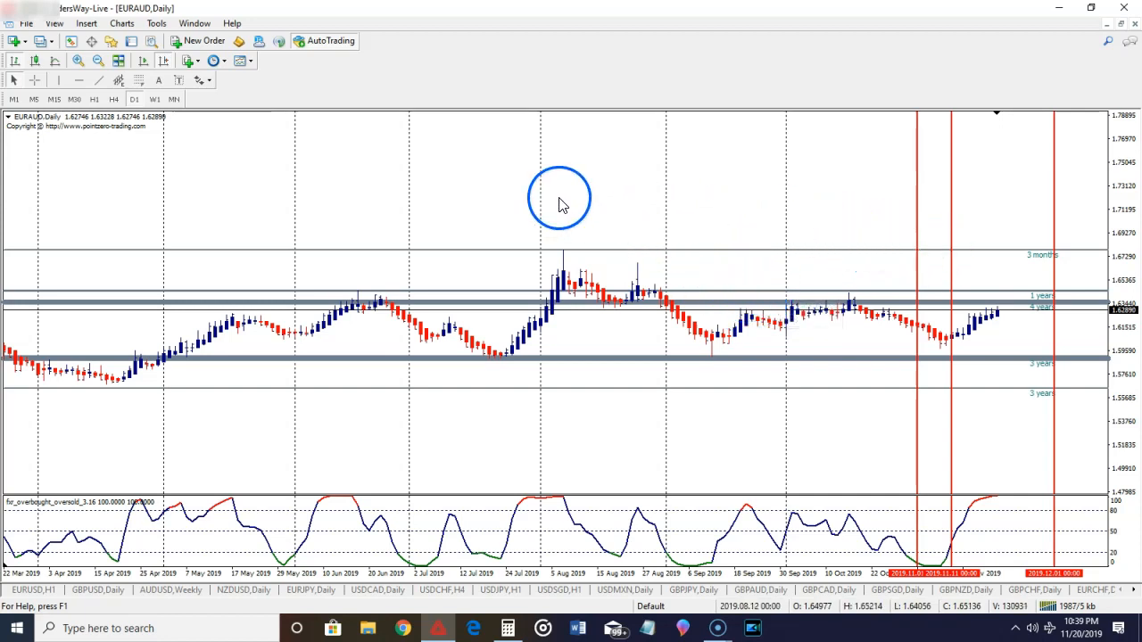
{"action": "mouse_move", "coordinate": [837, 292]}
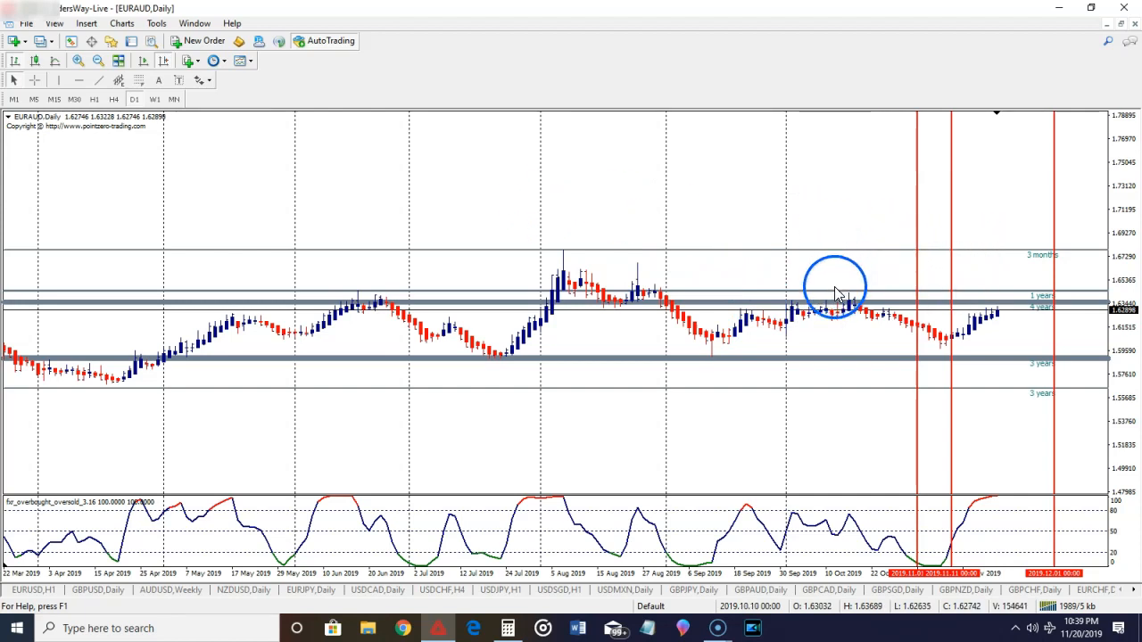
{"action": "mouse_move", "coordinate": [581, 366]}
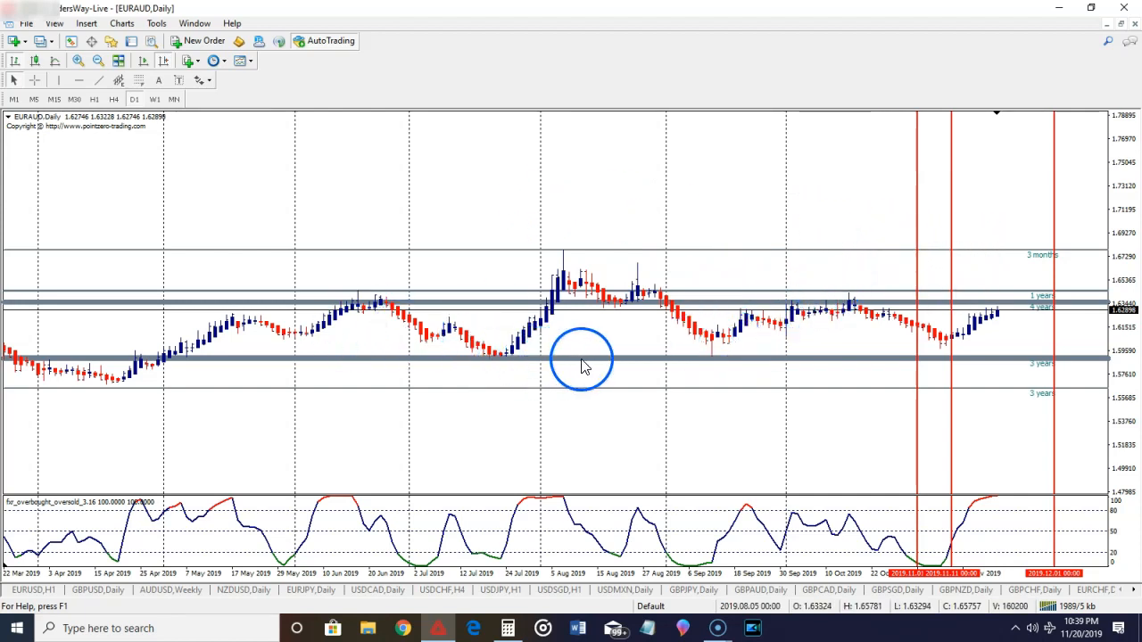
{"action": "mouse_move", "coordinate": [735, 336]}
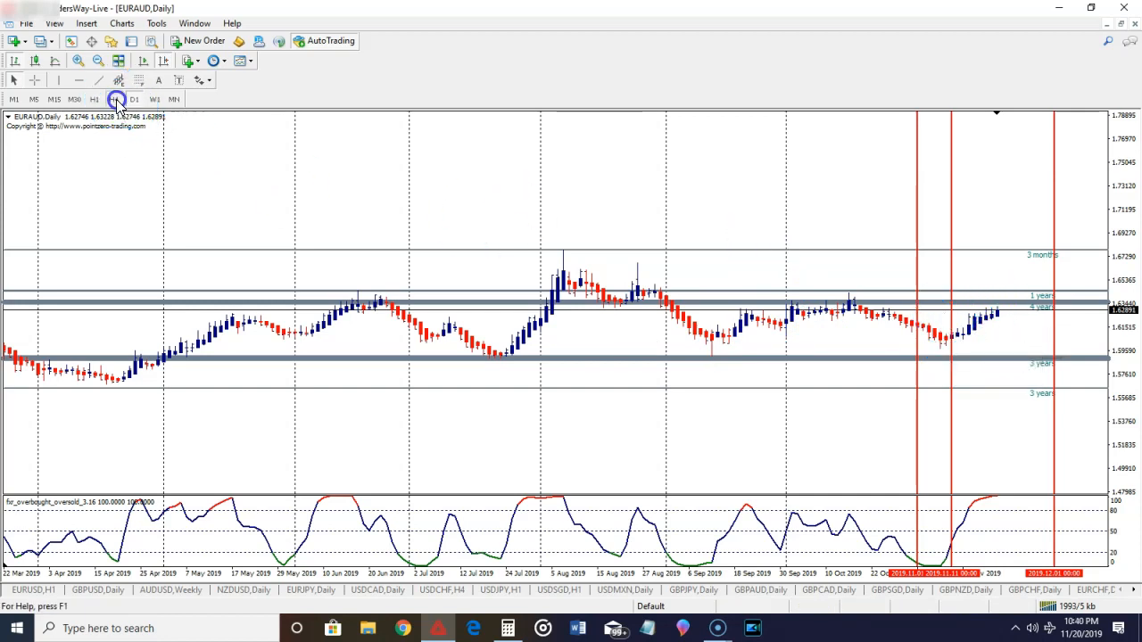
Step: View EURAUD on 4-hour candles, measure the move with the crosshair, then return to daily
{"action": "left_click", "coordinate": [115, 100]}
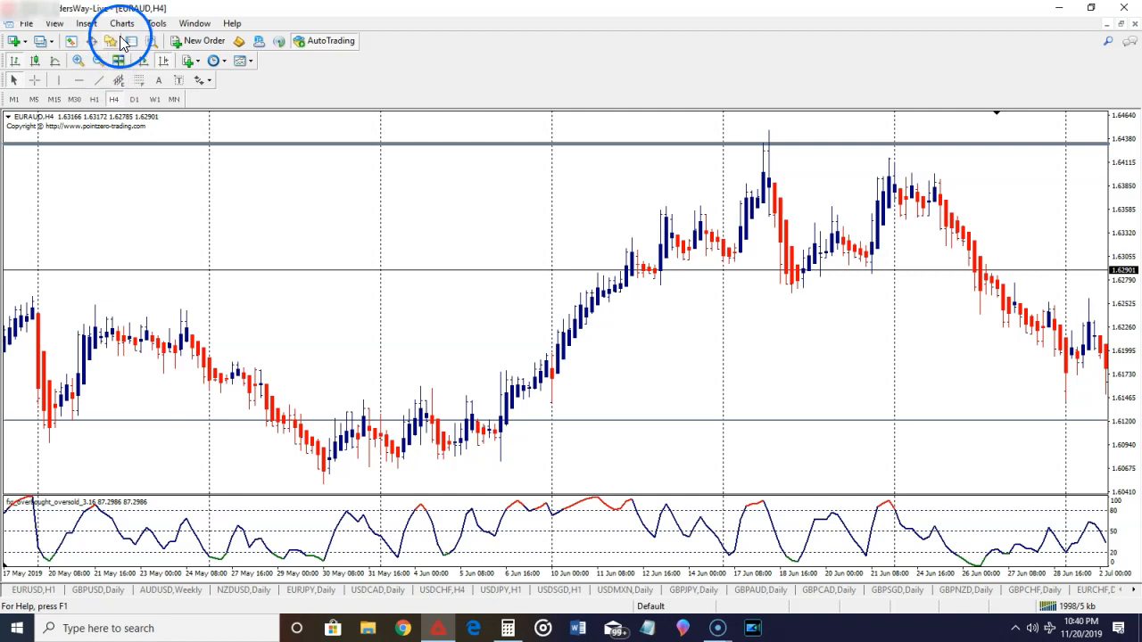
{"action": "mouse_move", "coordinate": [396, 365]}
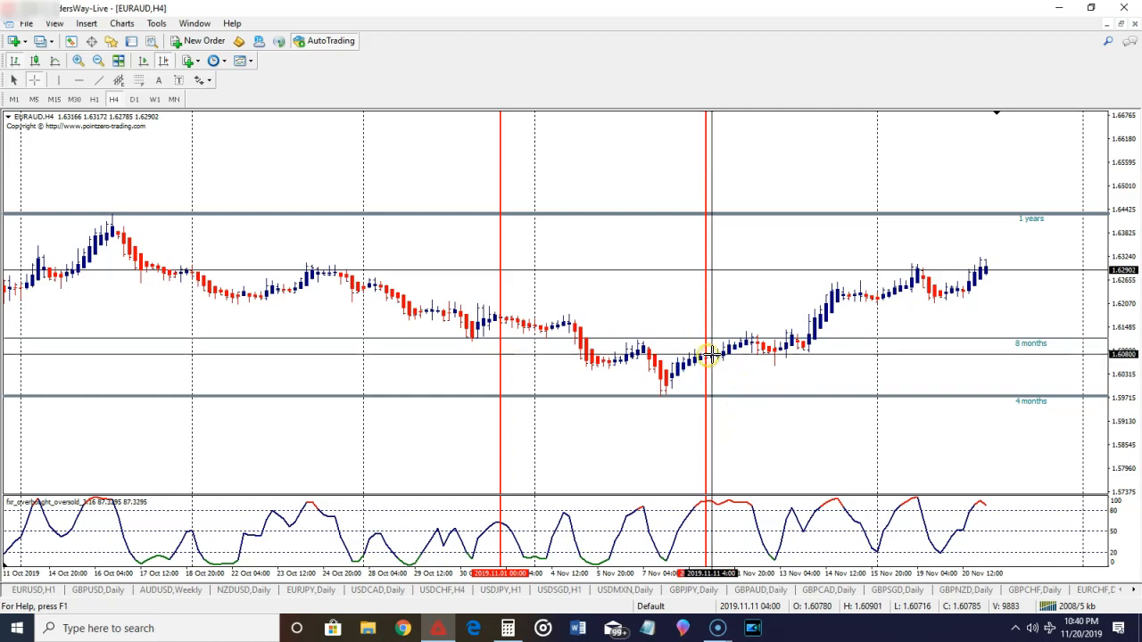
{"action": "mouse_move", "coordinate": [752, 342]}
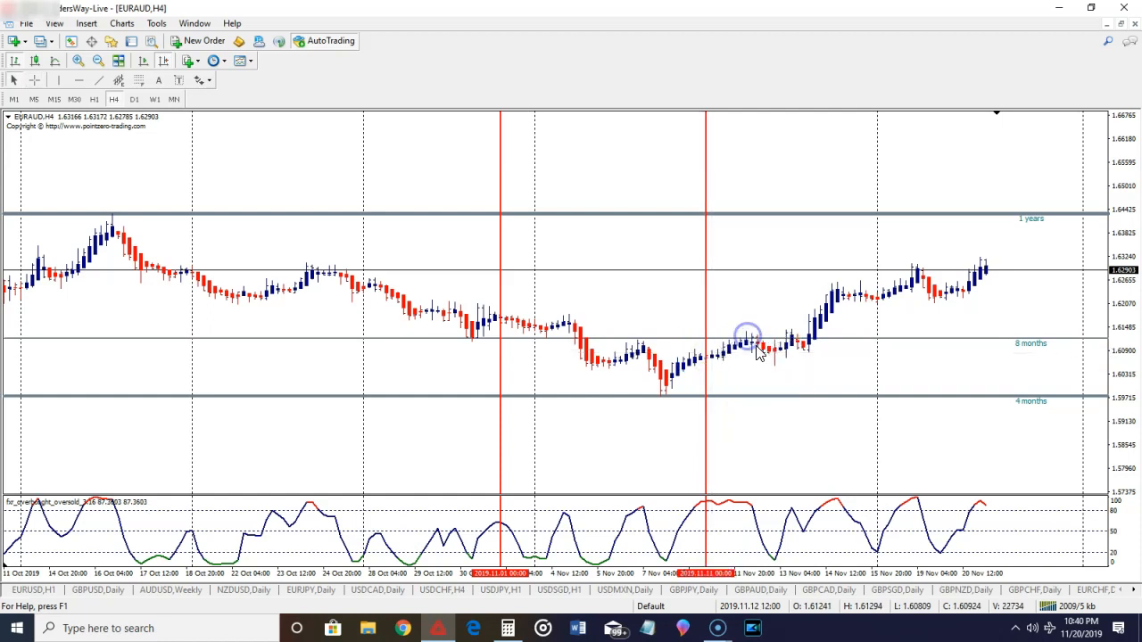
{"action": "mouse_move", "coordinate": [776, 389]}
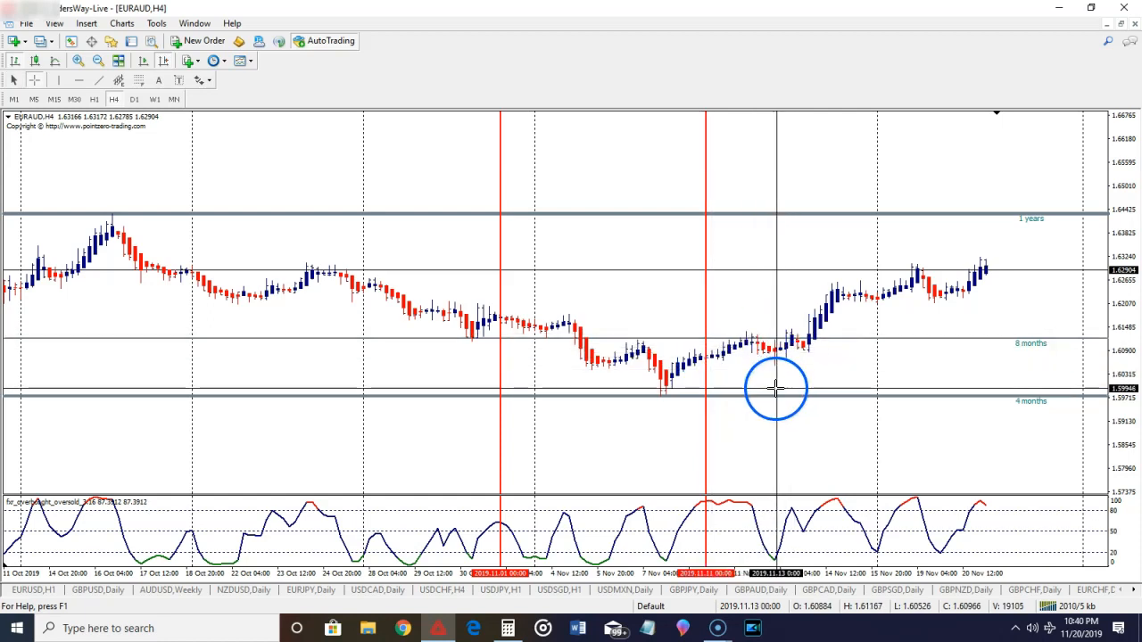
{"action": "mouse_move", "coordinate": [783, 342]}
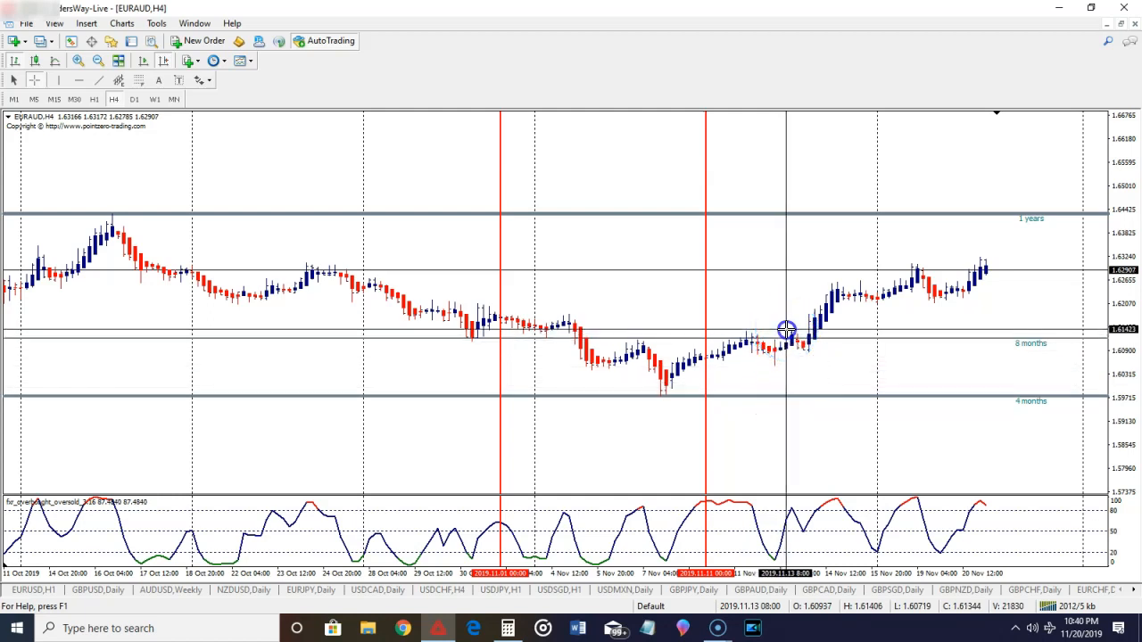
{"action": "left_click_drag", "start_coordinate": [785, 330], "coordinate": [906, 272]}
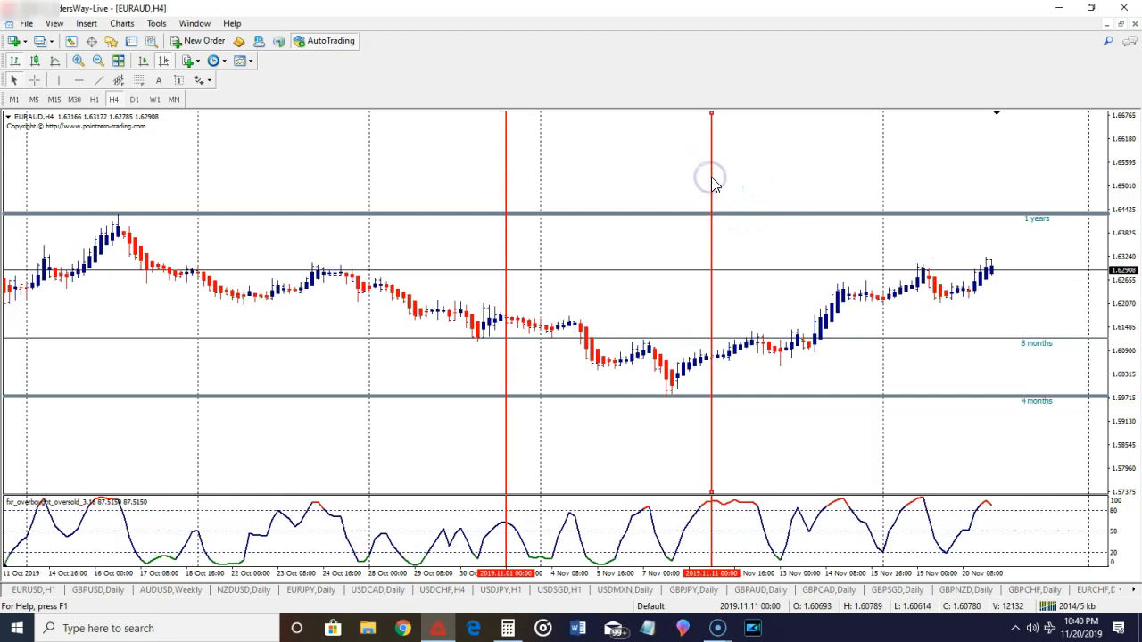
{"action": "mouse_move", "coordinate": [764, 195]}
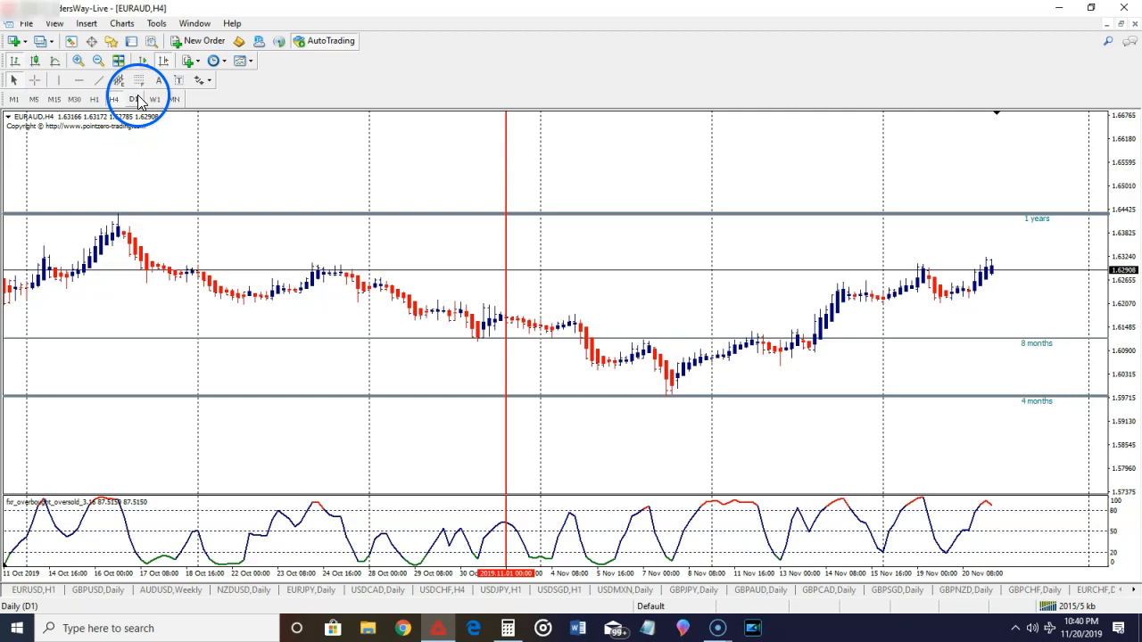
{"action": "left_click", "coordinate": [134, 100]}
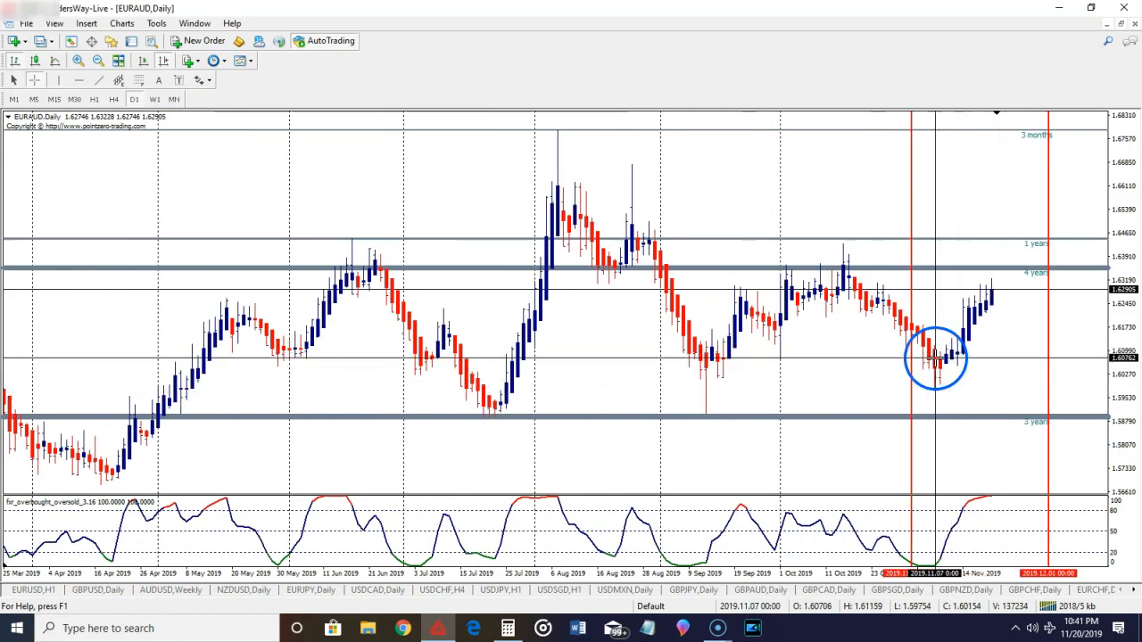
{"action": "mouse_move", "coordinate": [949, 348]}
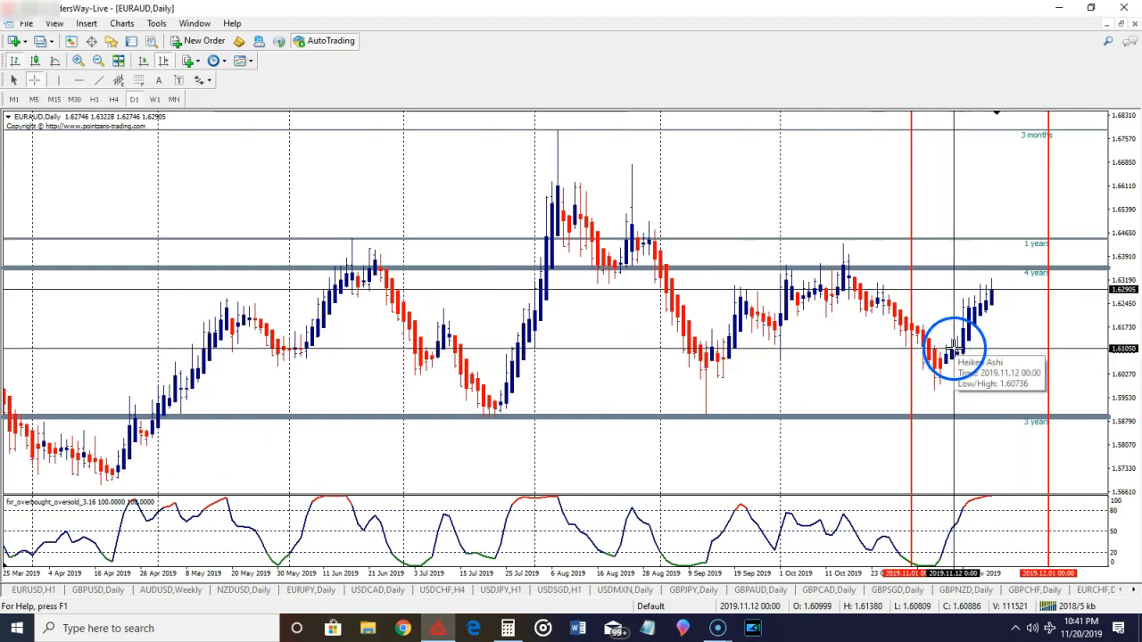
{"action": "mouse_move", "coordinate": [942, 396]}
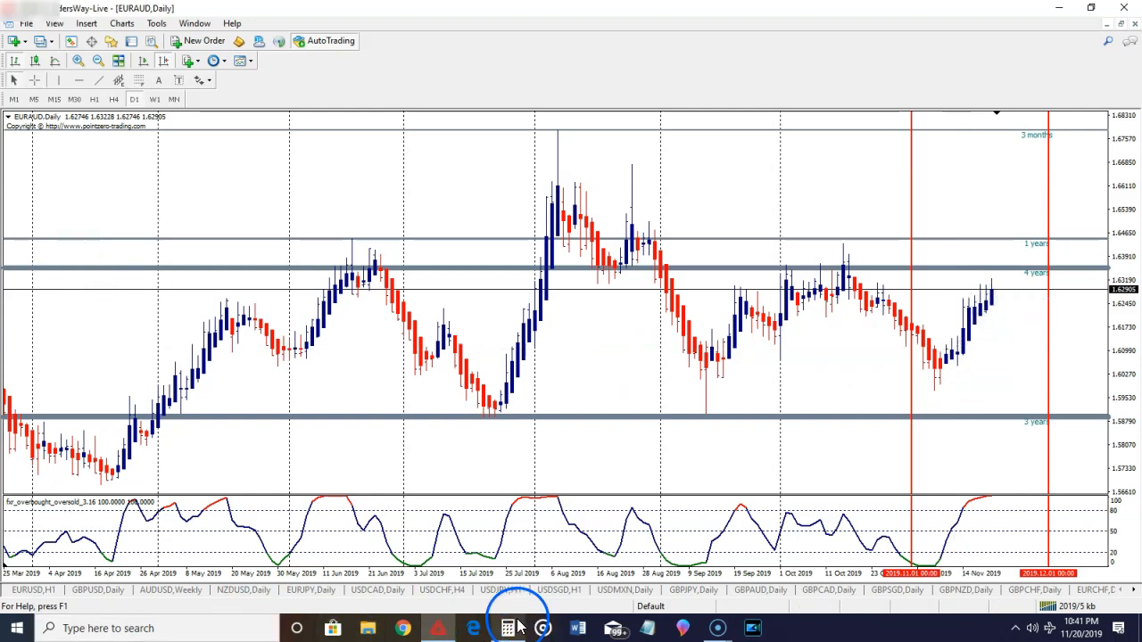
Step: Tally the pip counts to 163 in Calculator and close it
{"action": "left_click", "coordinate": [507, 628]}
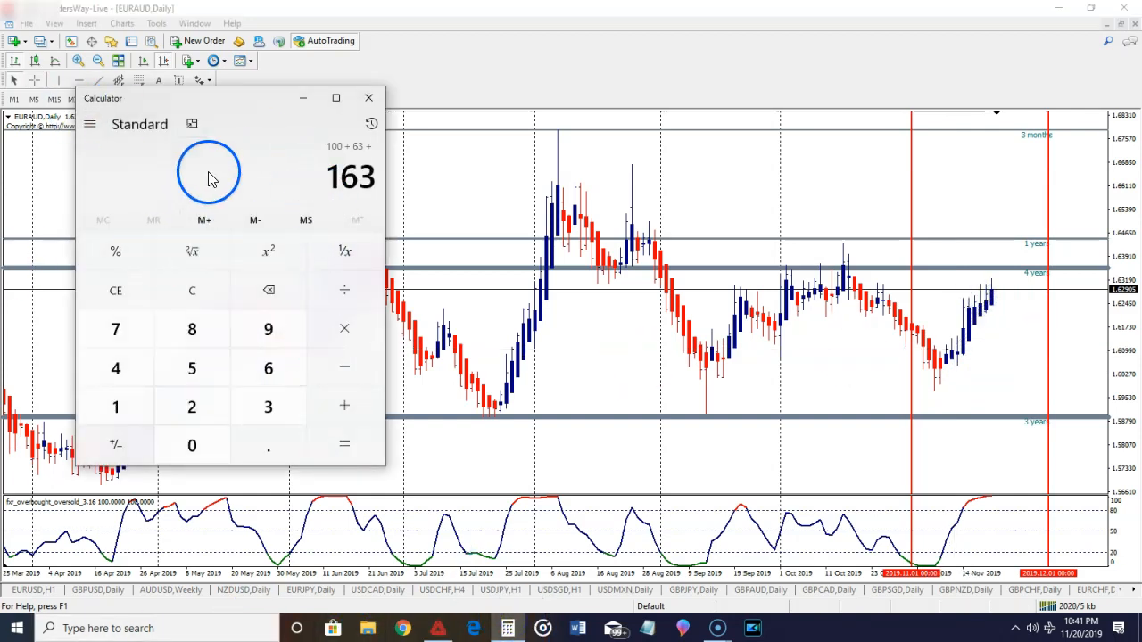
{"action": "mouse_move", "coordinate": [368, 97]}
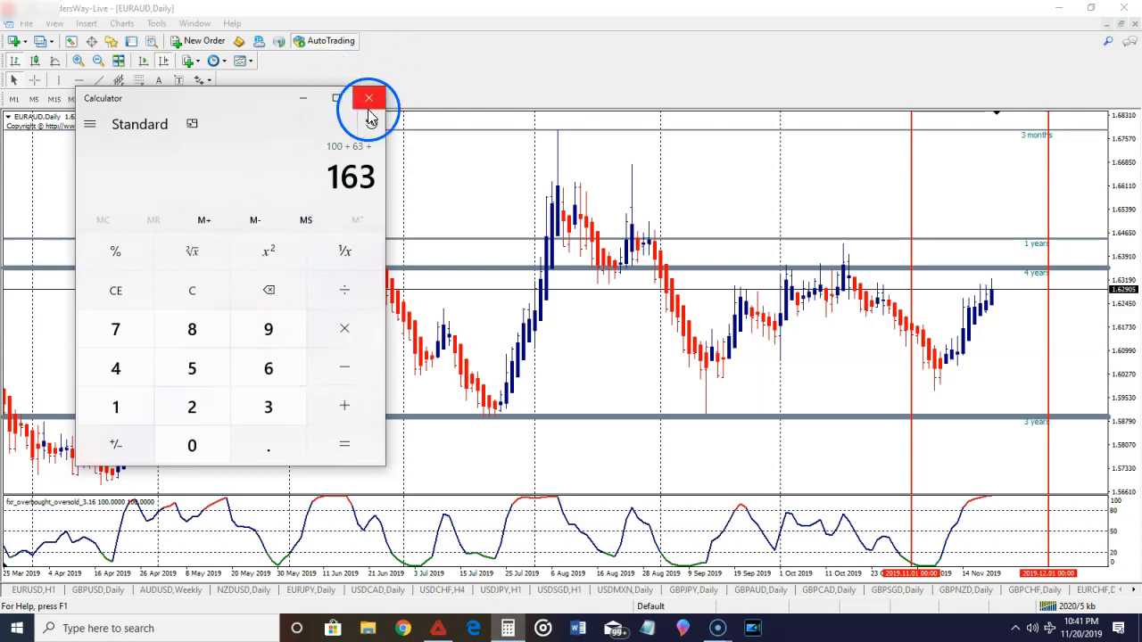
{"action": "left_click", "coordinate": [367, 96]}
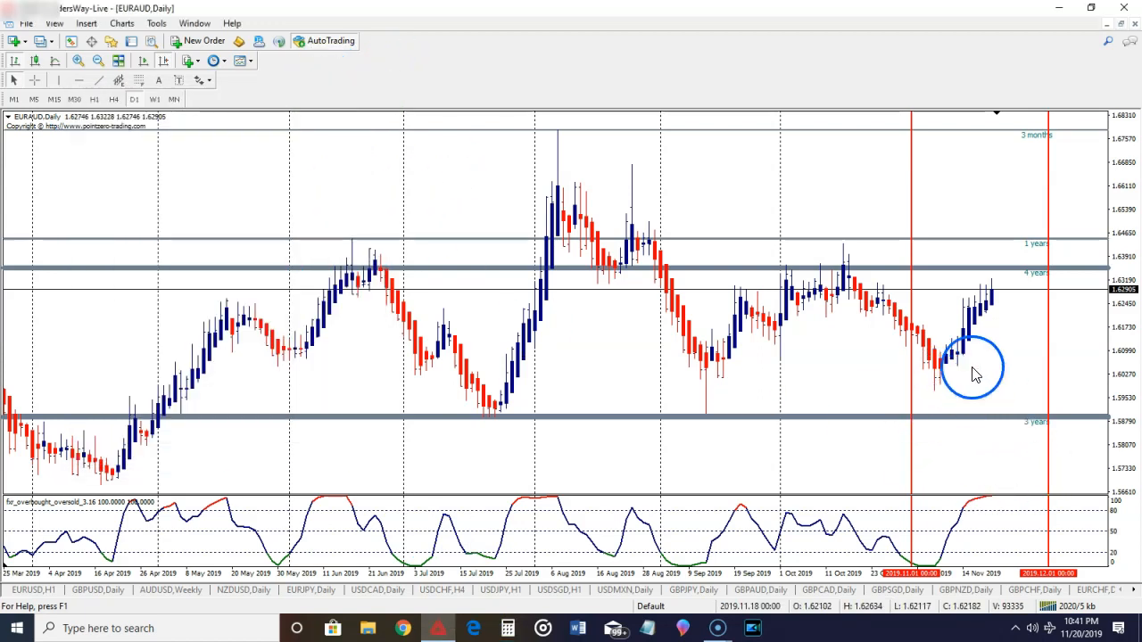
{"action": "mouse_move", "coordinate": [924, 366]}
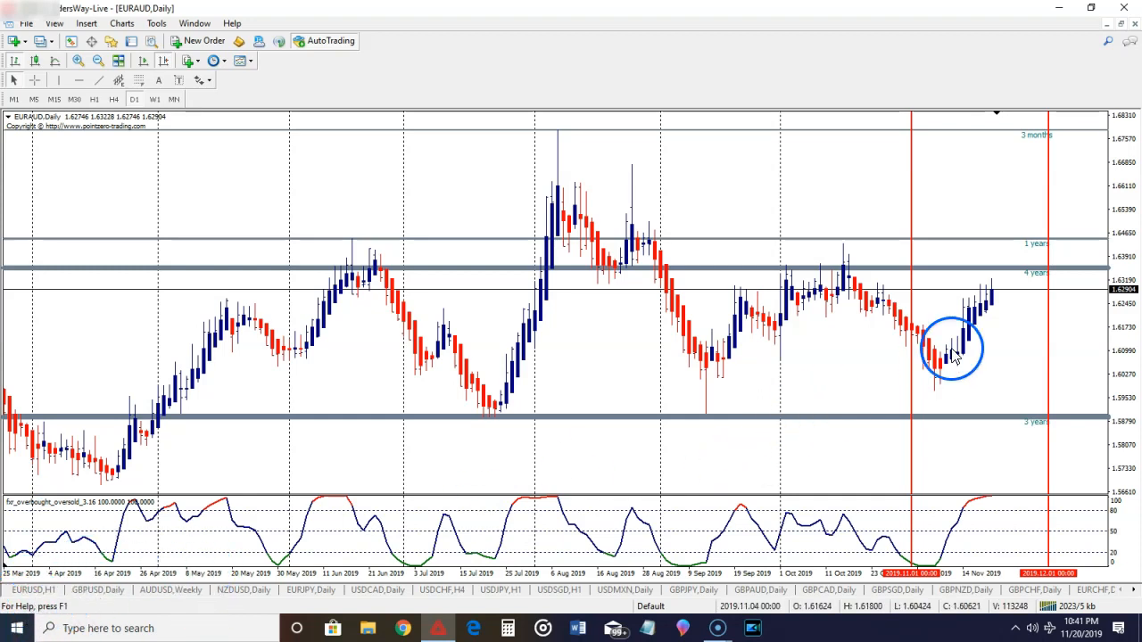
{"action": "mouse_move", "coordinate": [942, 366]}
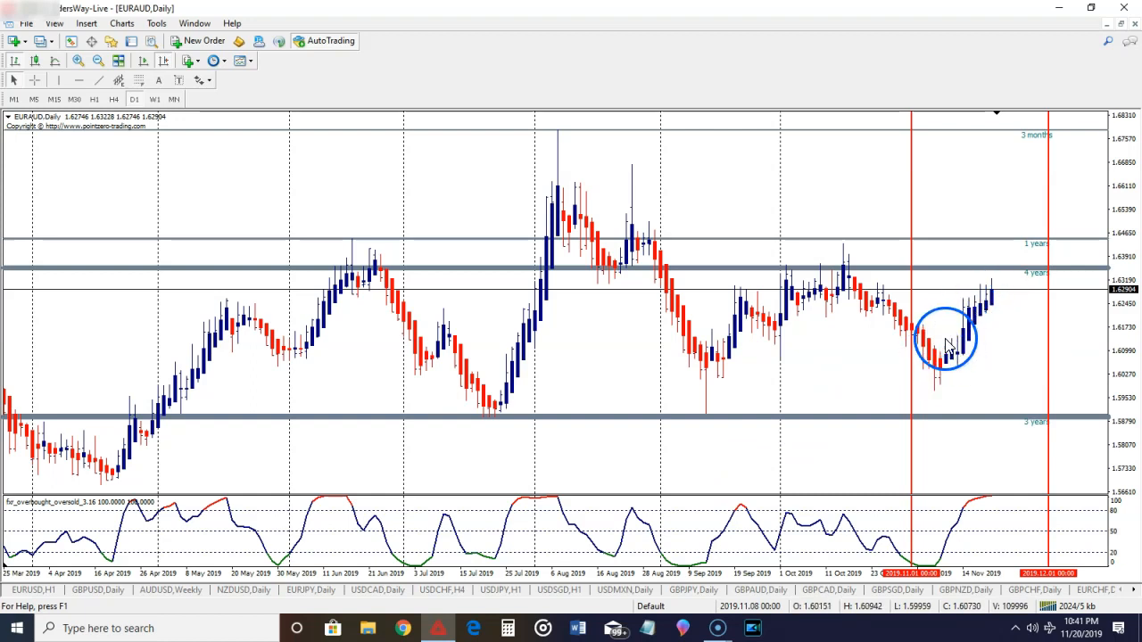
{"action": "left_click", "coordinate": [945, 339]}
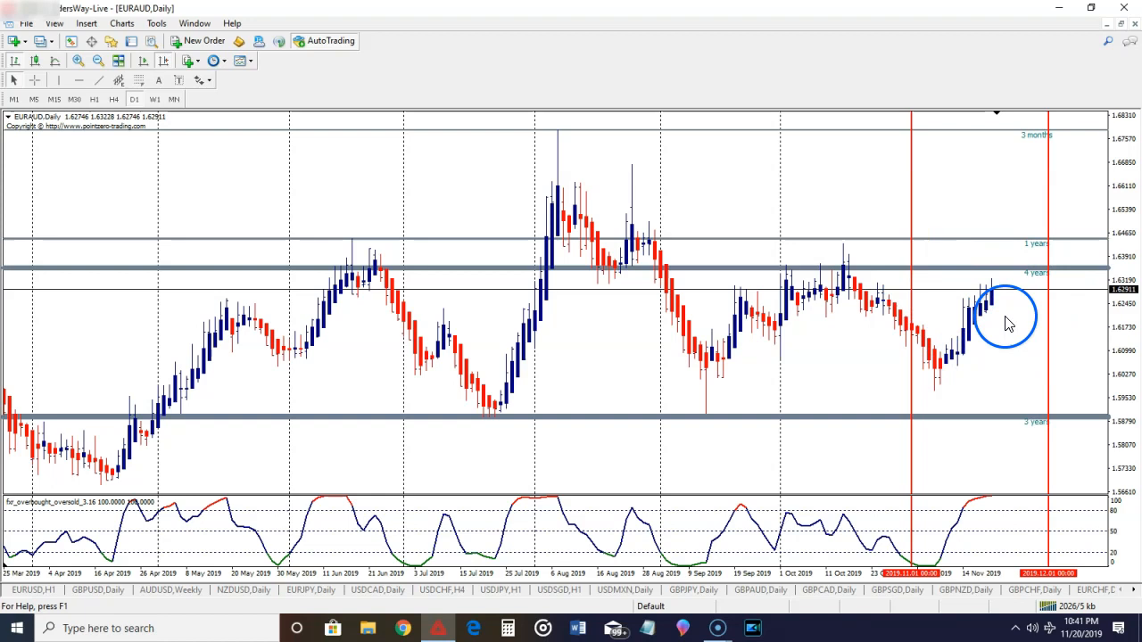
{"action": "mouse_move", "coordinate": [985, 359]}
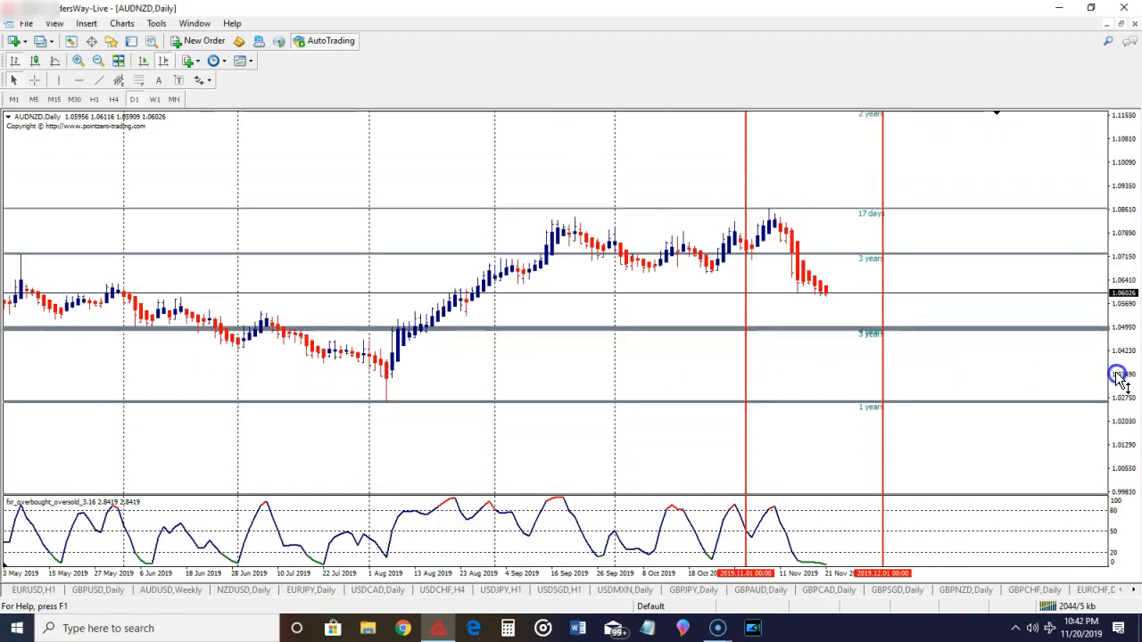
{"action": "mouse_move", "coordinate": [1120, 414]}
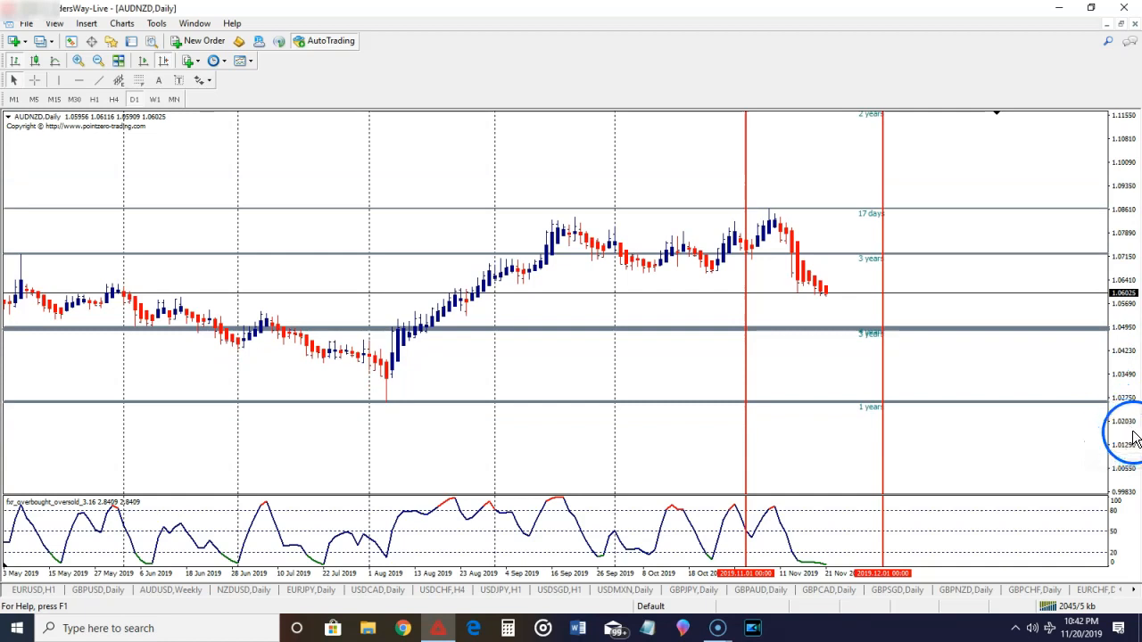
{"action": "mouse_move", "coordinate": [1135, 426]}
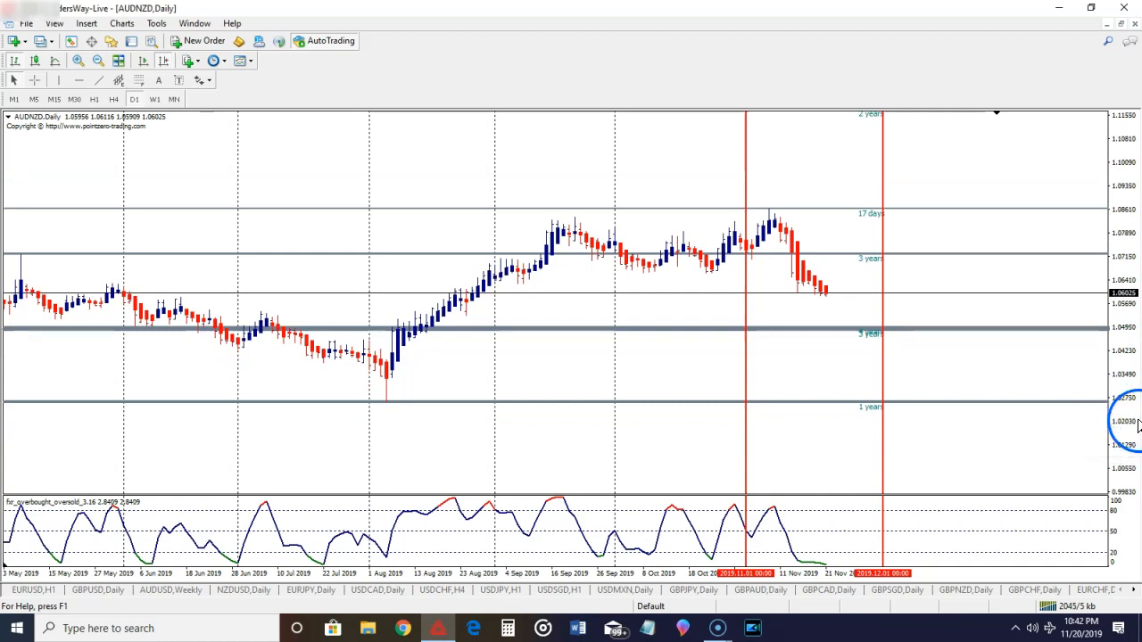
{"action": "mouse_move", "coordinate": [638, 268]}
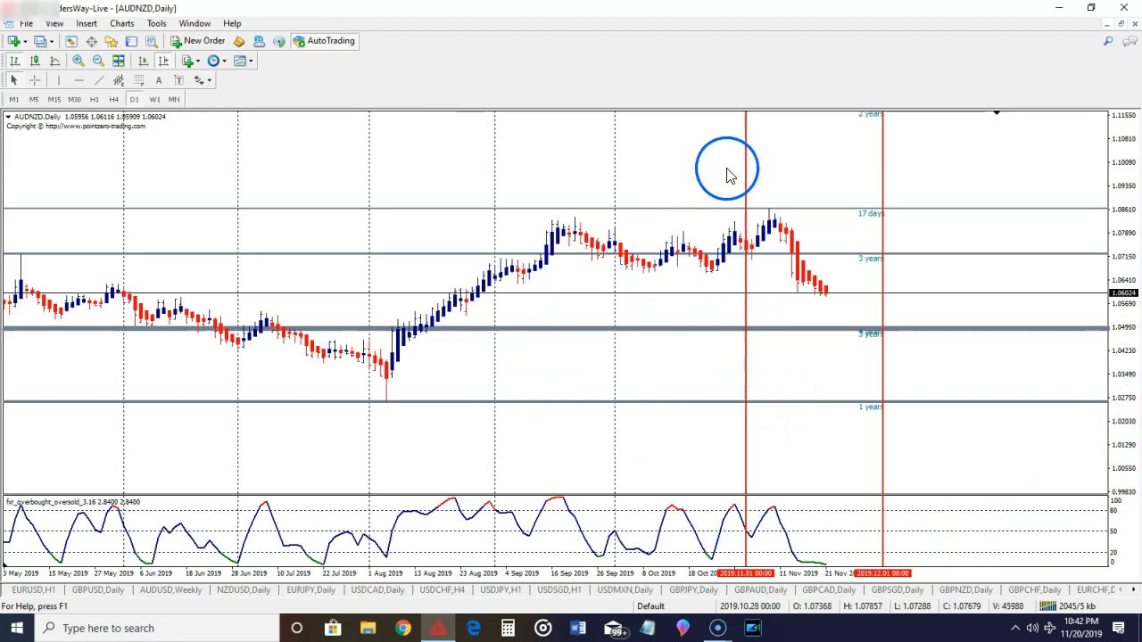
{"action": "mouse_move", "coordinate": [781, 218]}
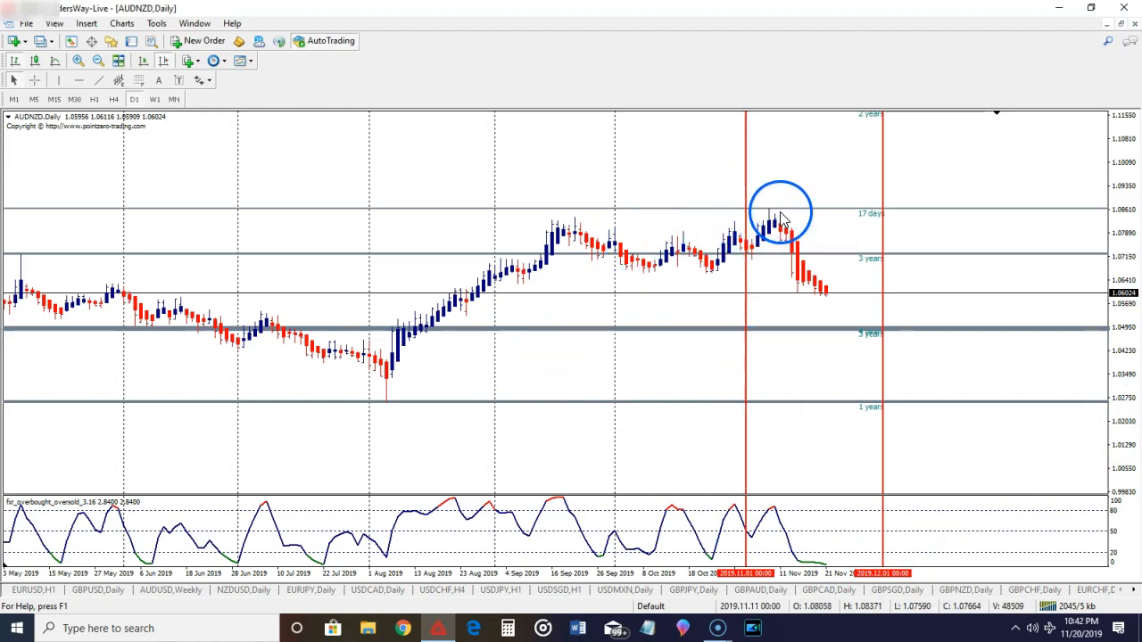
{"action": "mouse_move", "coordinate": [771, 218]}
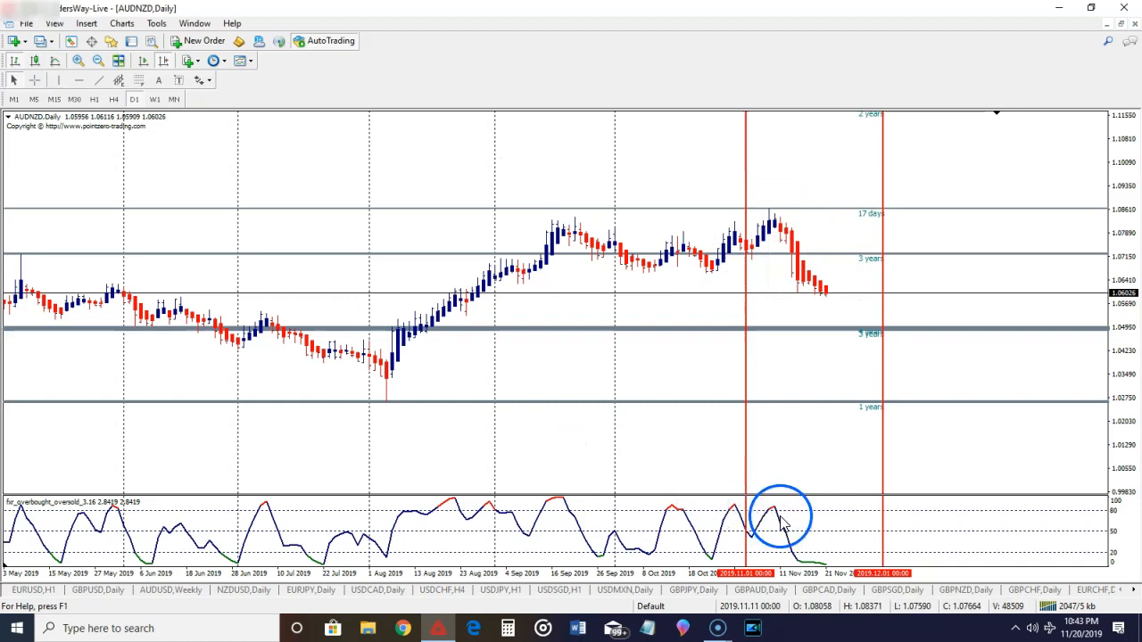
{"action": "mouse_move", "coordinate": [778, 511]}
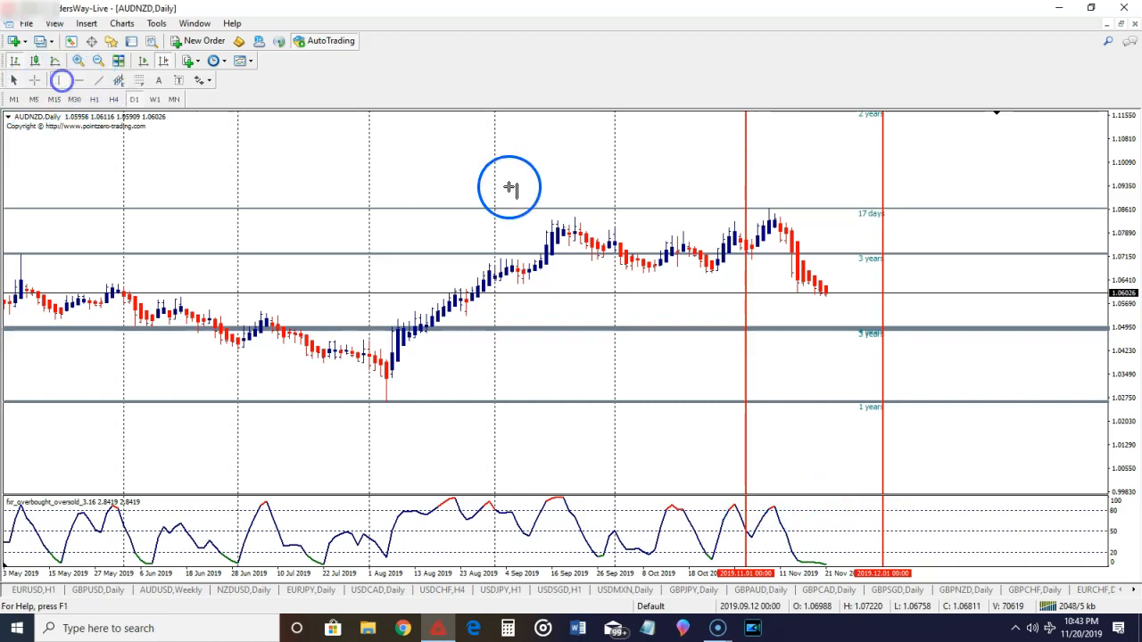
{"action": "mouse_move", "coordinate": [802, 335]}
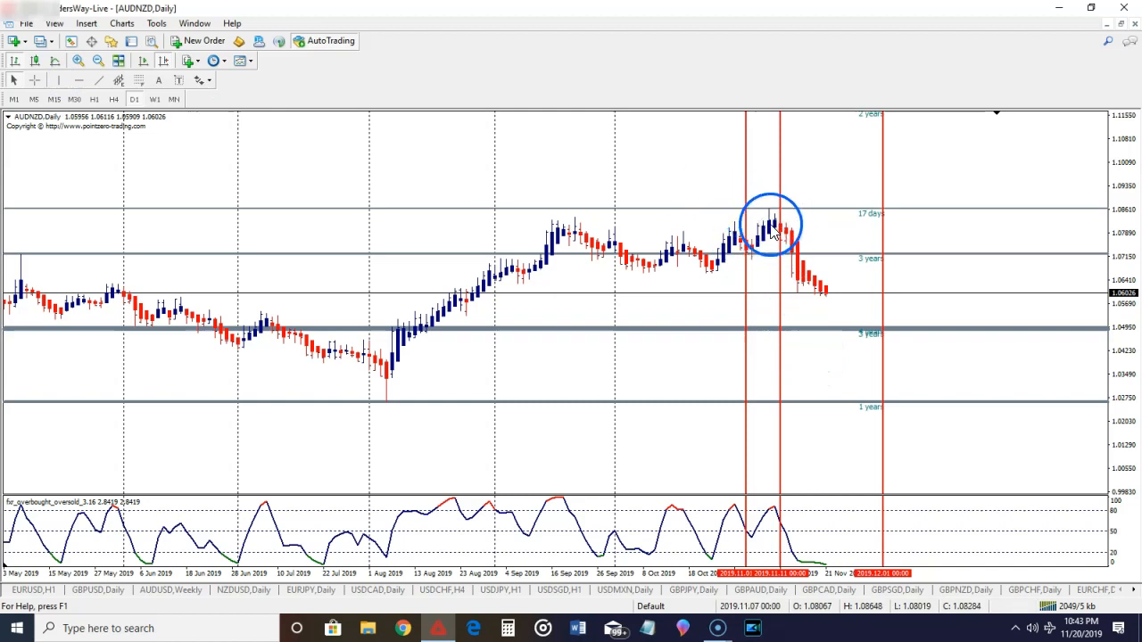
{"action": "mouse_move", "coordinate": [794, 239]}
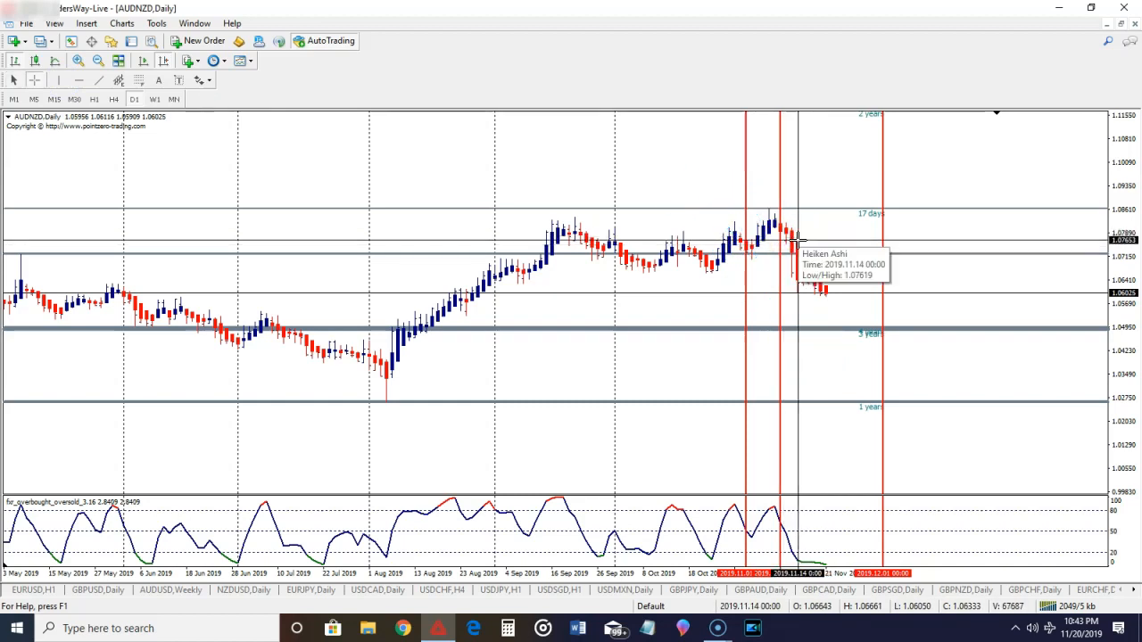
{"action": "mouse_move", "coordinate": [774, 205]}
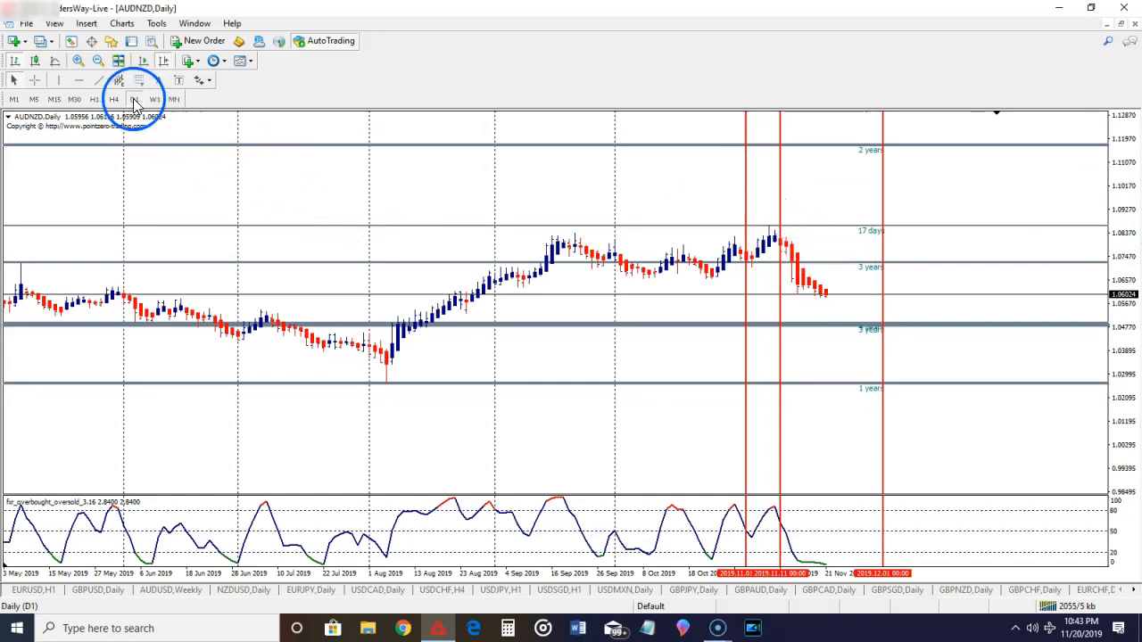
Step: Toggle AUDNZD between H4 and D1, select the November peak line, and settle on H4
{"action": "left_click", "coordinate": [114, 99]}
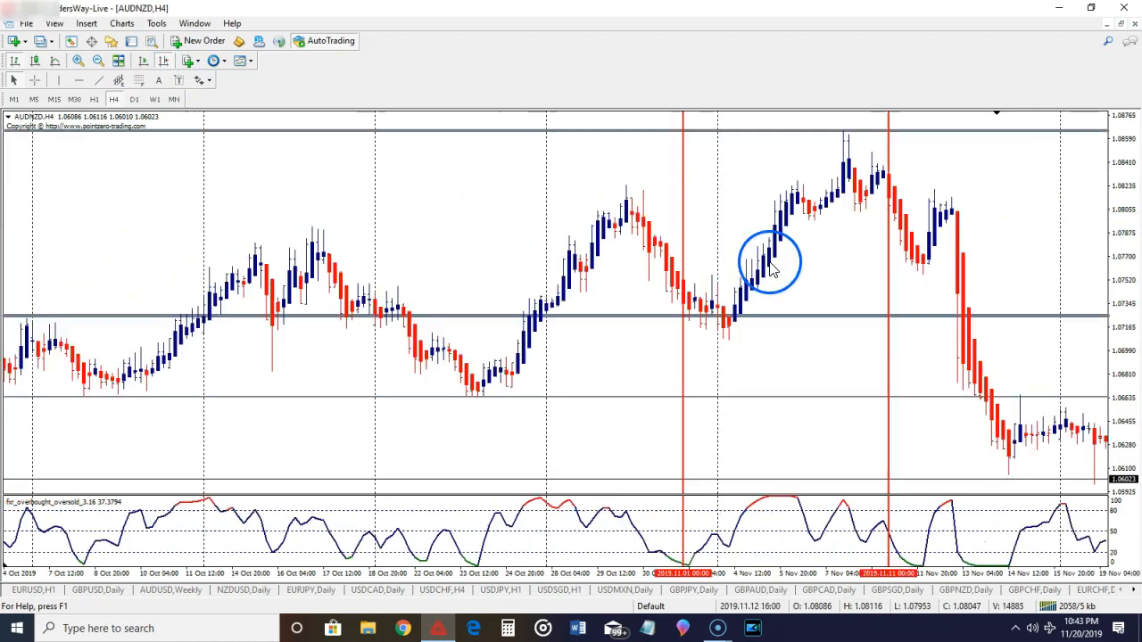
{"action": "left_click", "coordinate": [133, 100]}
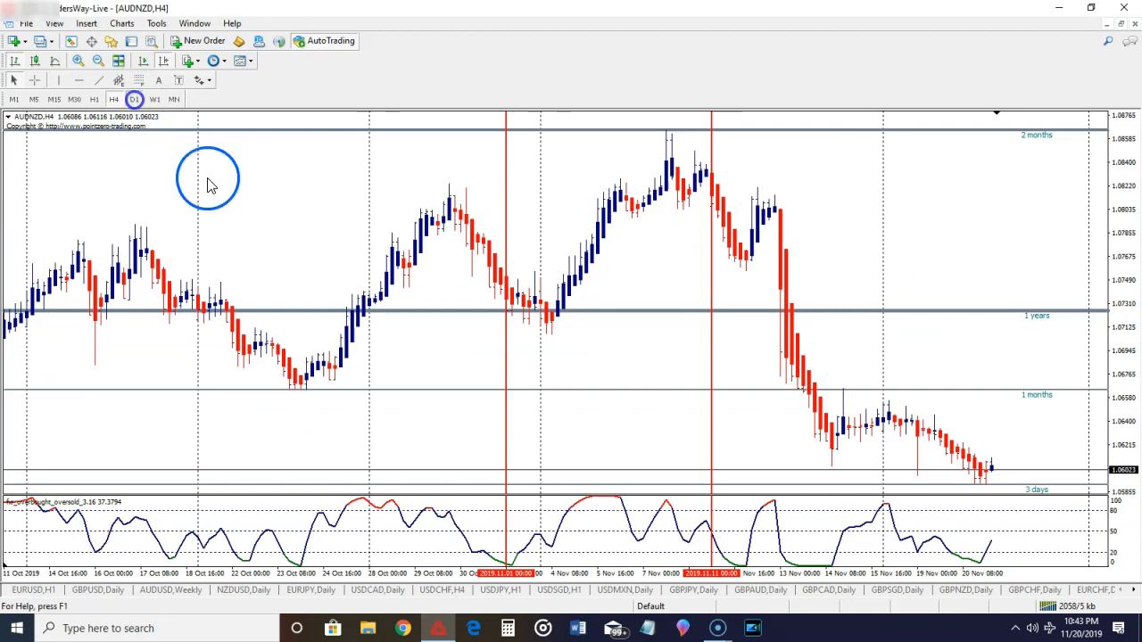
{"action": "left_click", "coordinate": [134, 100]}
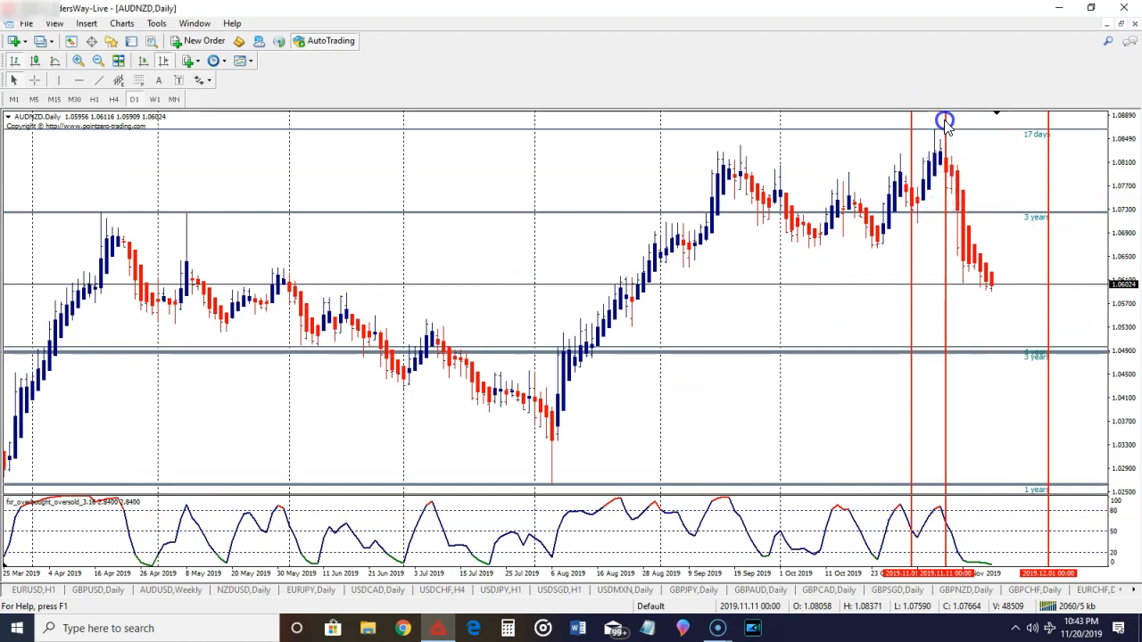
{"action": "double_click", "coordinate": [945, 120]}
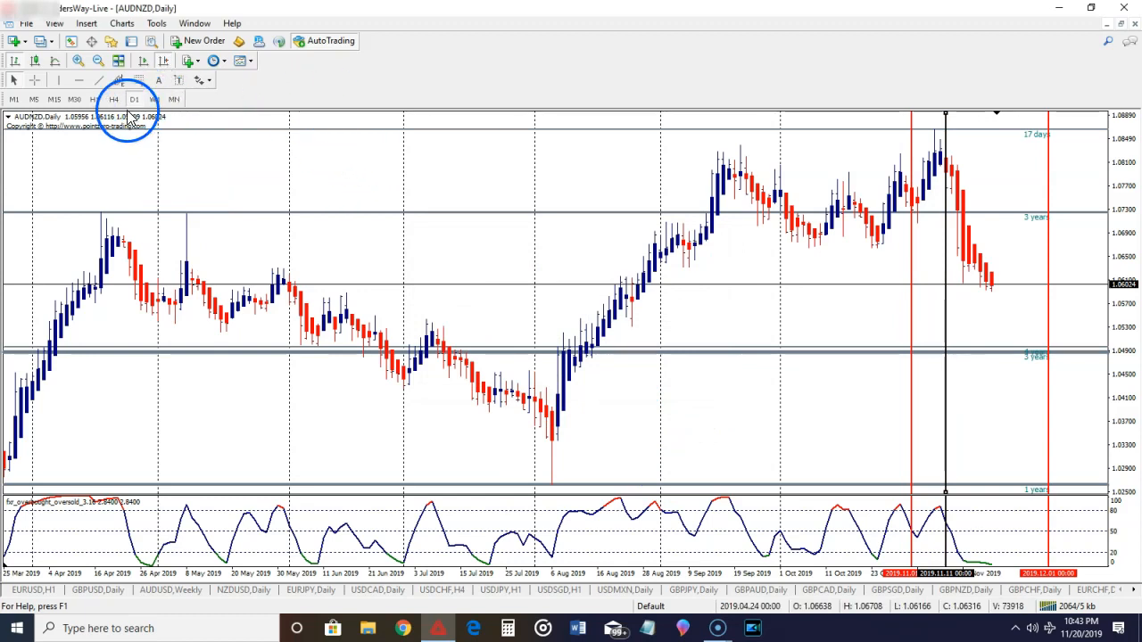
{"action": "left_click", "coordinate": [114, 100]}
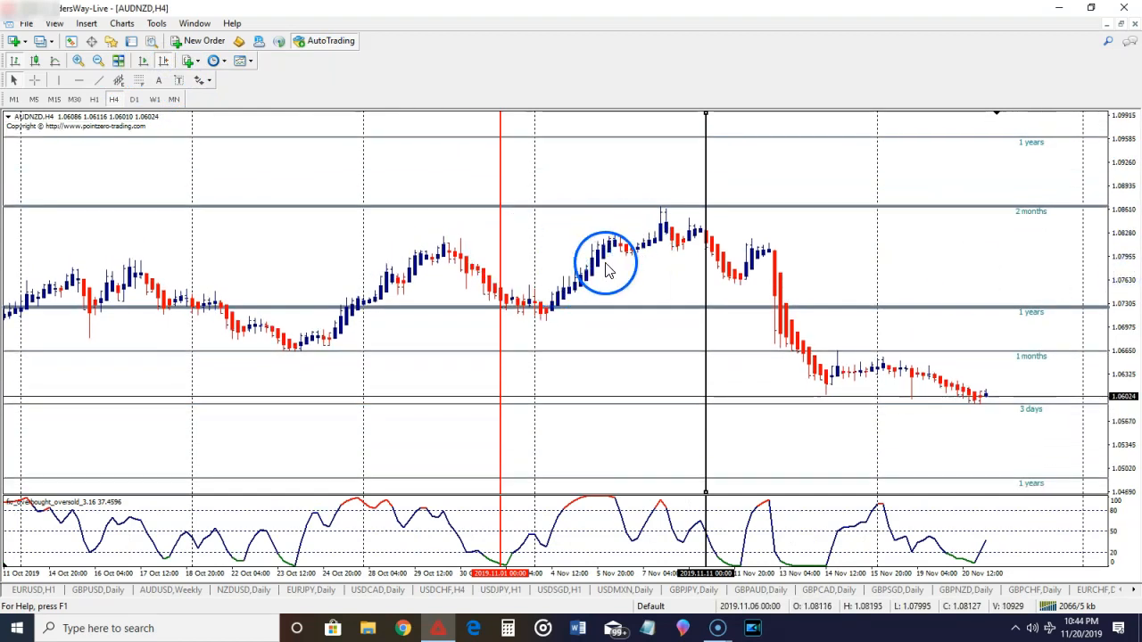
{"action": "left_click_drag", "start_coordinate": [610, 264], "coordinate": [704, 250]}
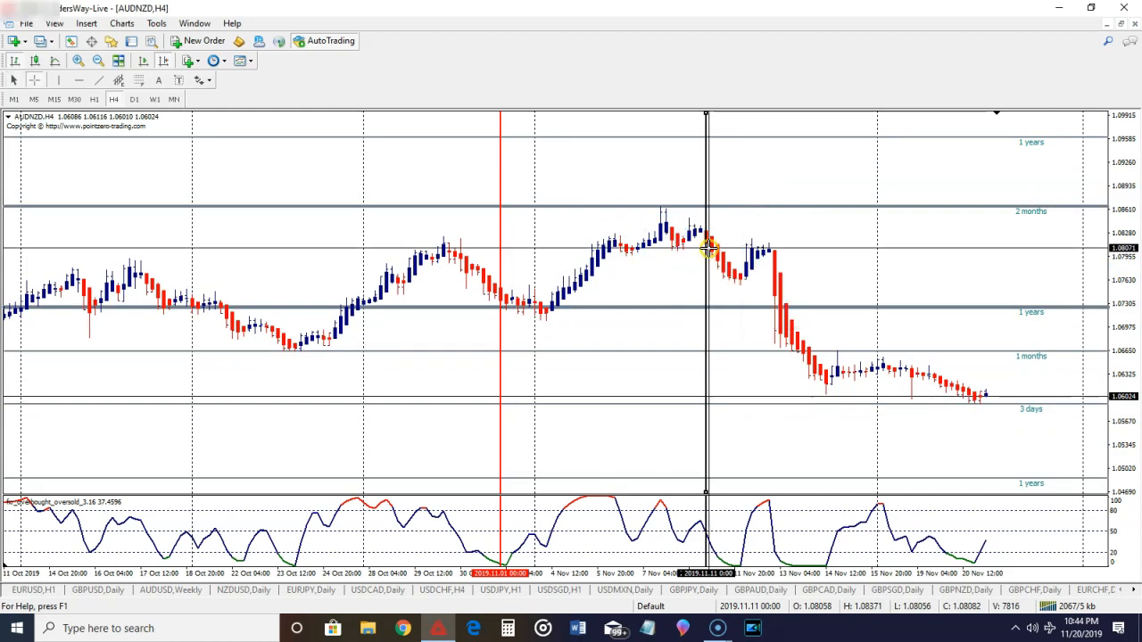
{"action": "mouse_move", "coordinate": [713, 248]}
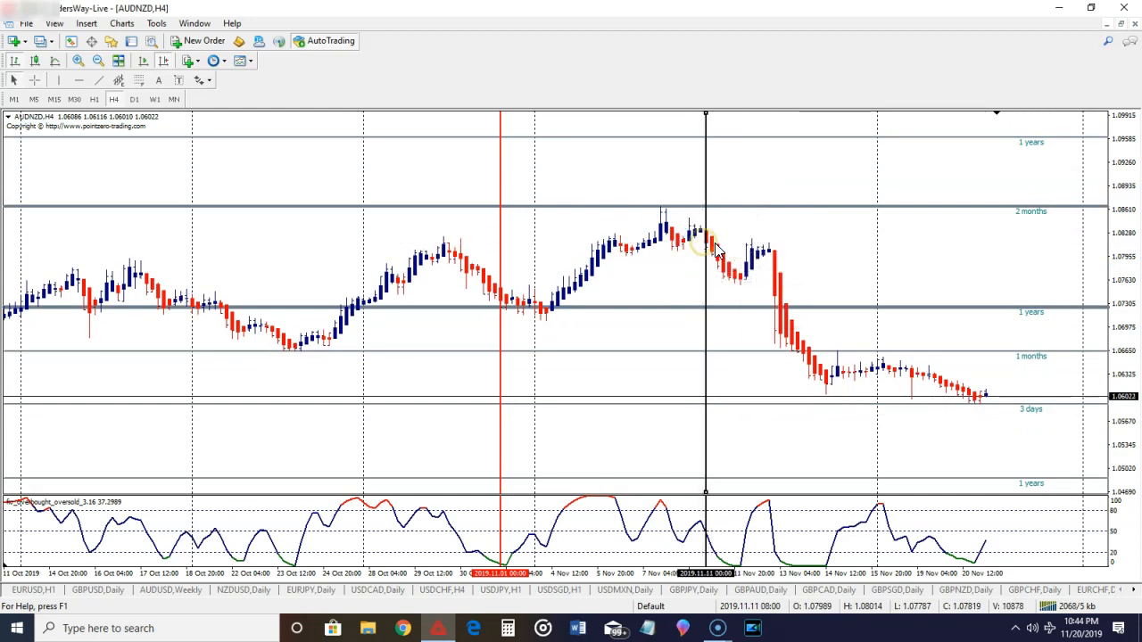
{"action": "mouse_move", "coordinate": [710, 249]}
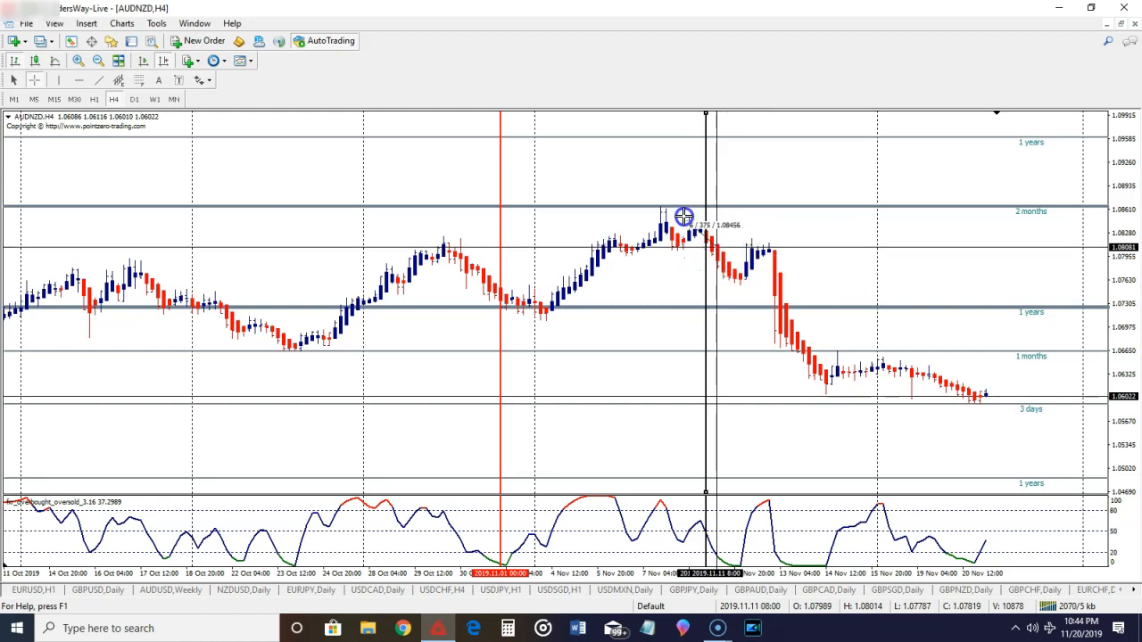
{"action": "mouse_move", "coordinate": [152, 193]}
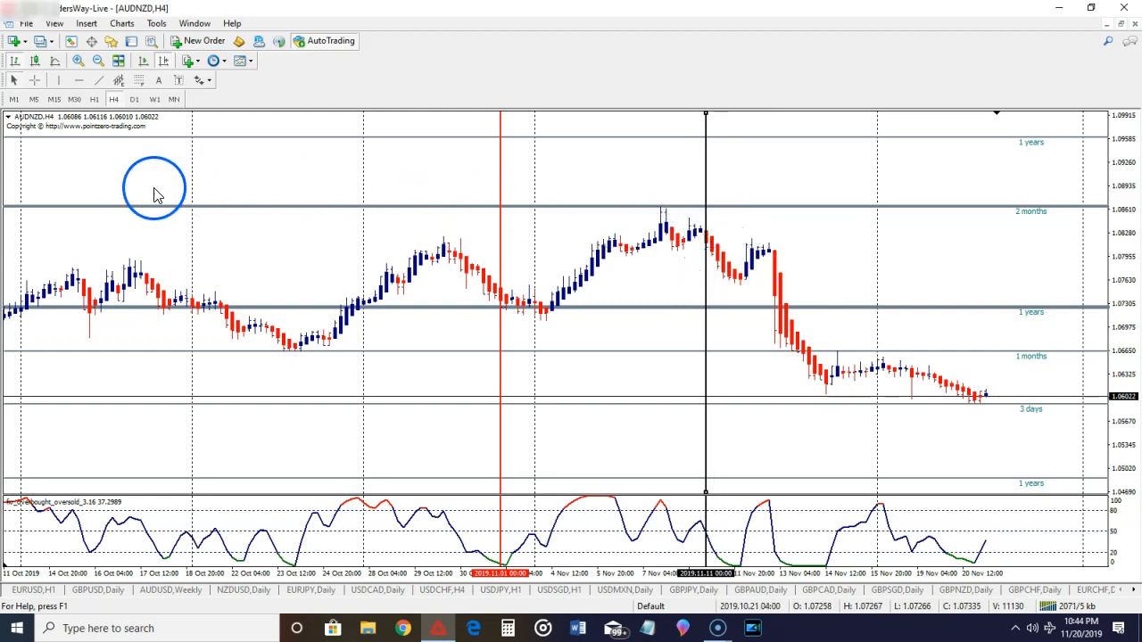
{"action": "mouse_move", "coordinate": [616, 205]}
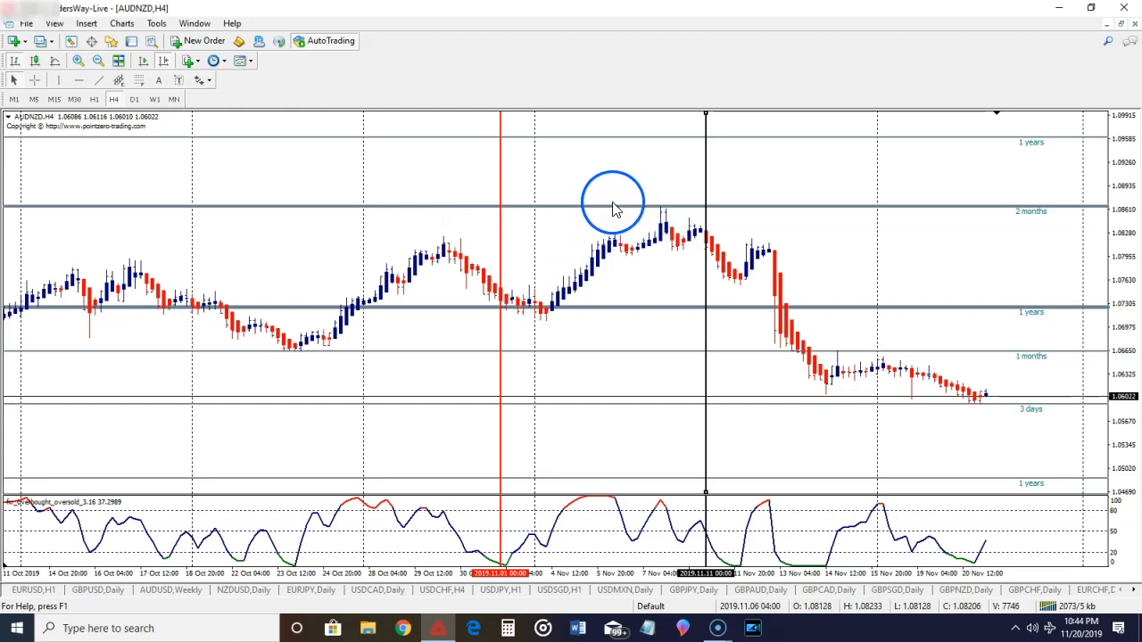
{"action": "mouse_move", "coordinate": [717, 239]}
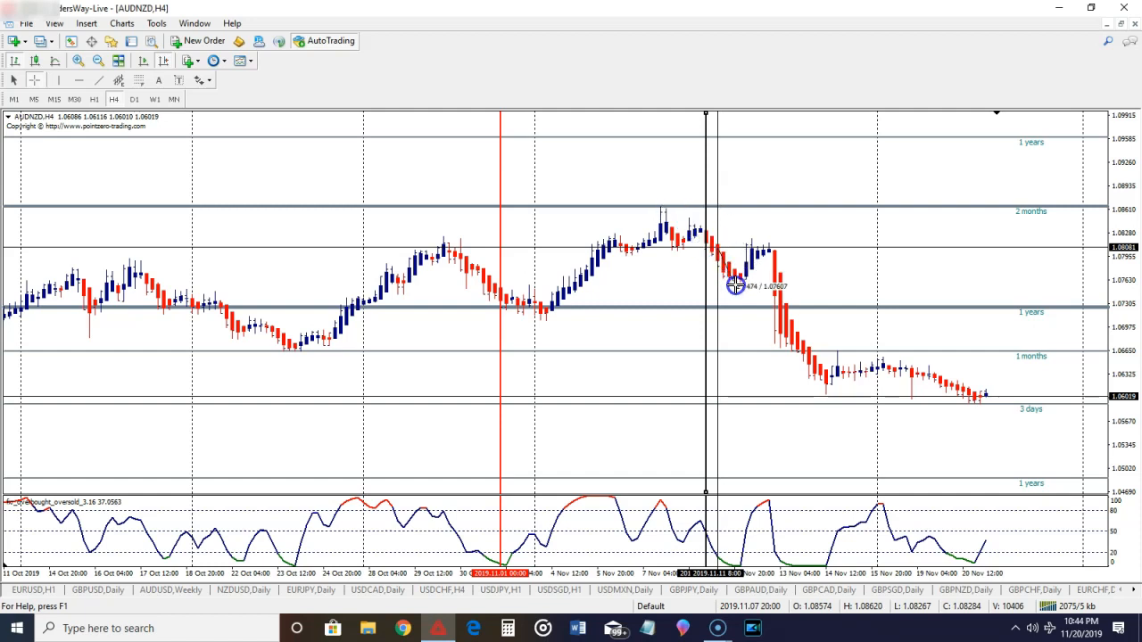
{"action": "mouse_move", "coordinate": [742, 305]}
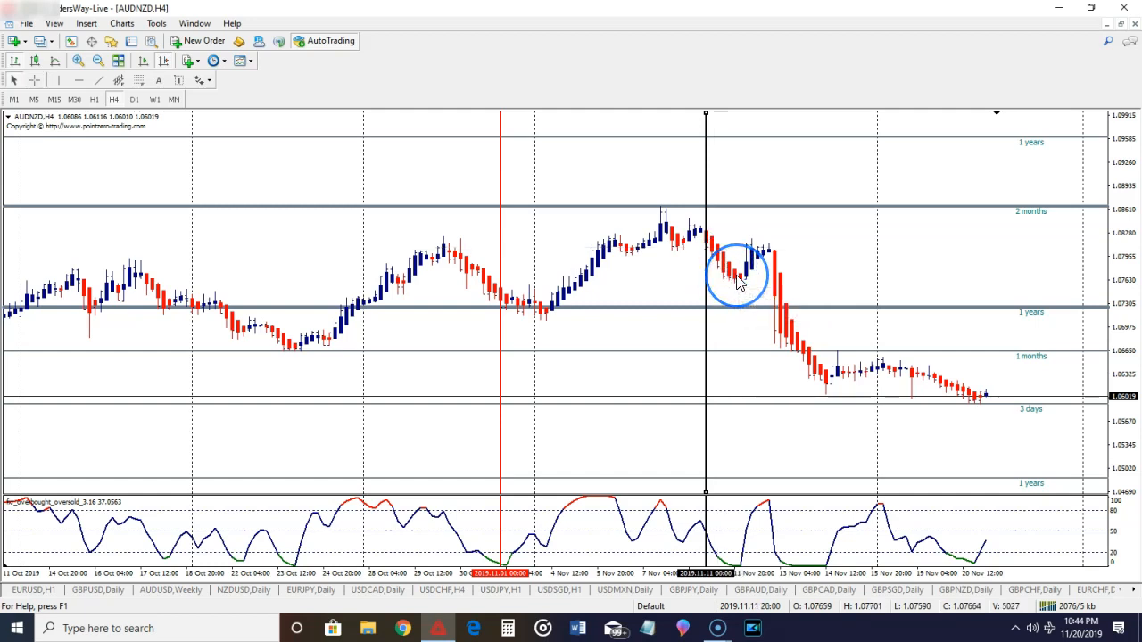
{"action": "mouse_move", "coordinate": [739, 284]}
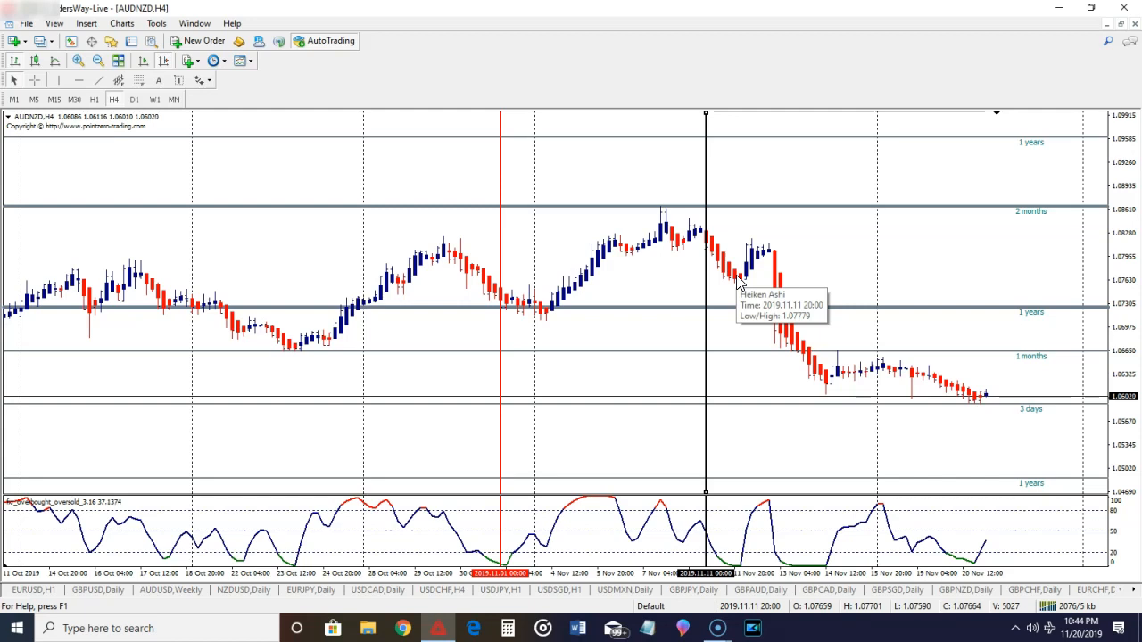
{"action": "mouse_move", "coordinate": [717, 289]}
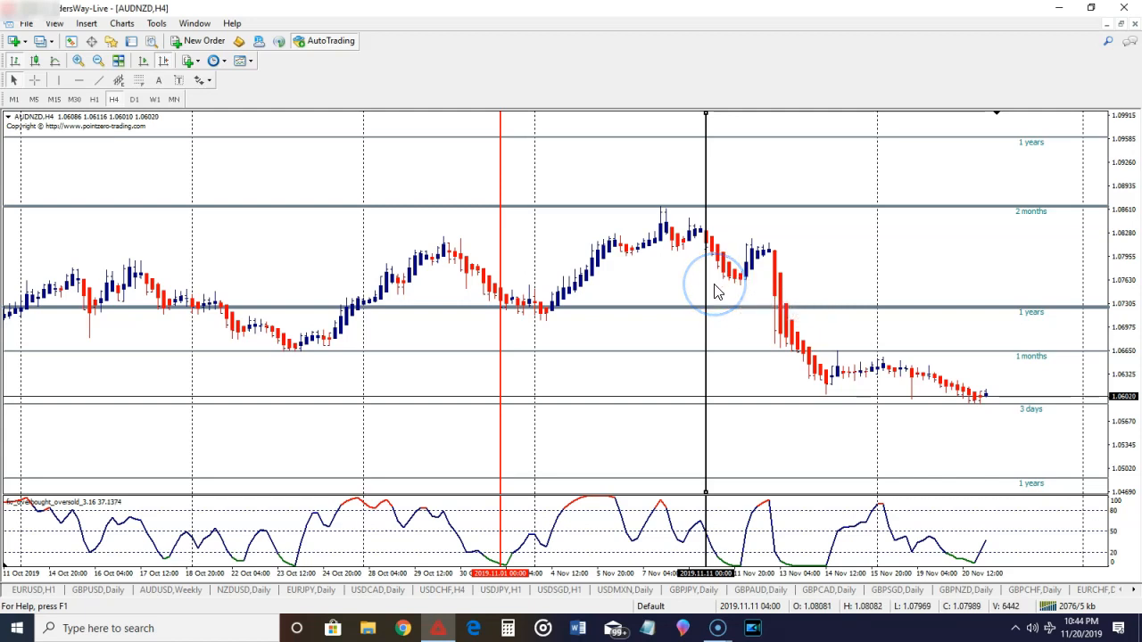
{"action": "mouse_move", "coordinate": [717, 292]}
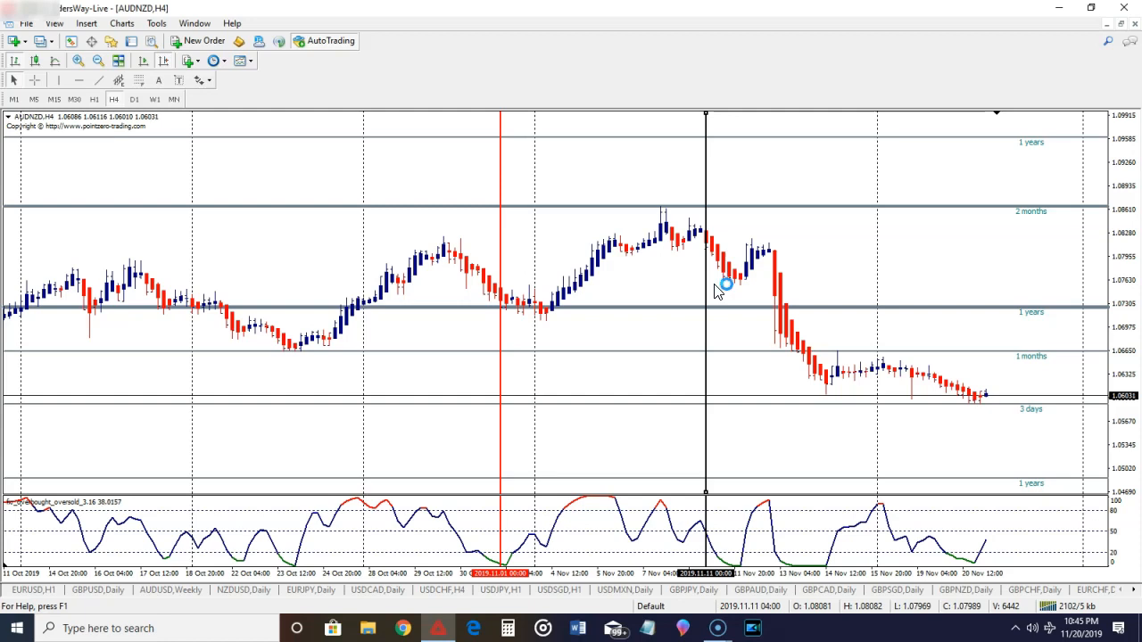
{"action": "mouse_move", "coordinate": [719, 289]}
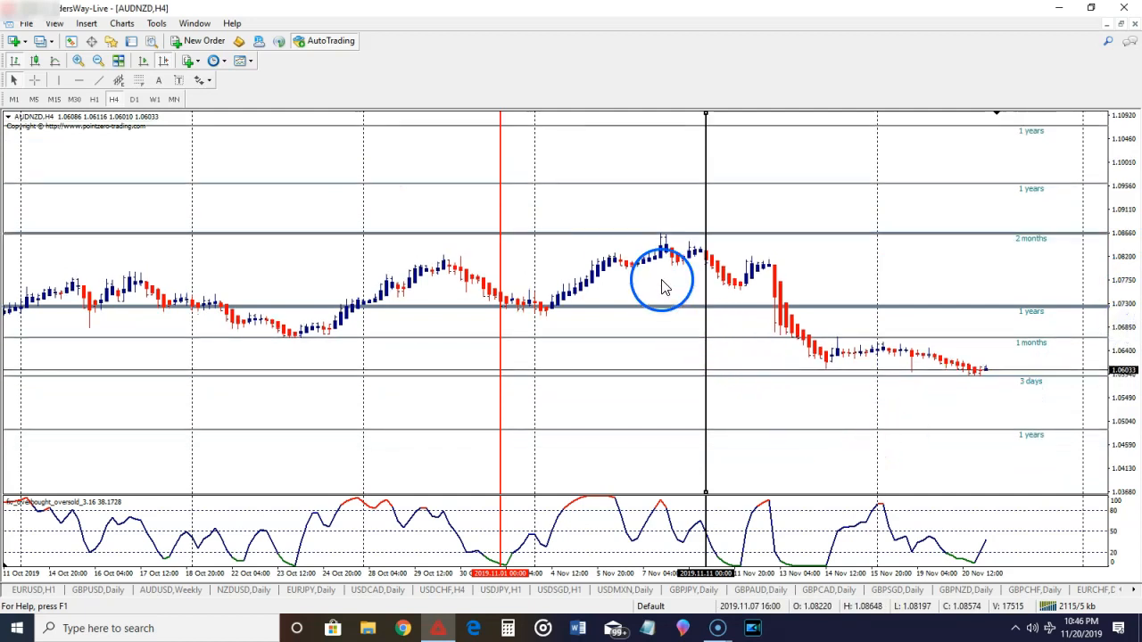
{"action": "mouse_move", "coordinate": [674, 207]}
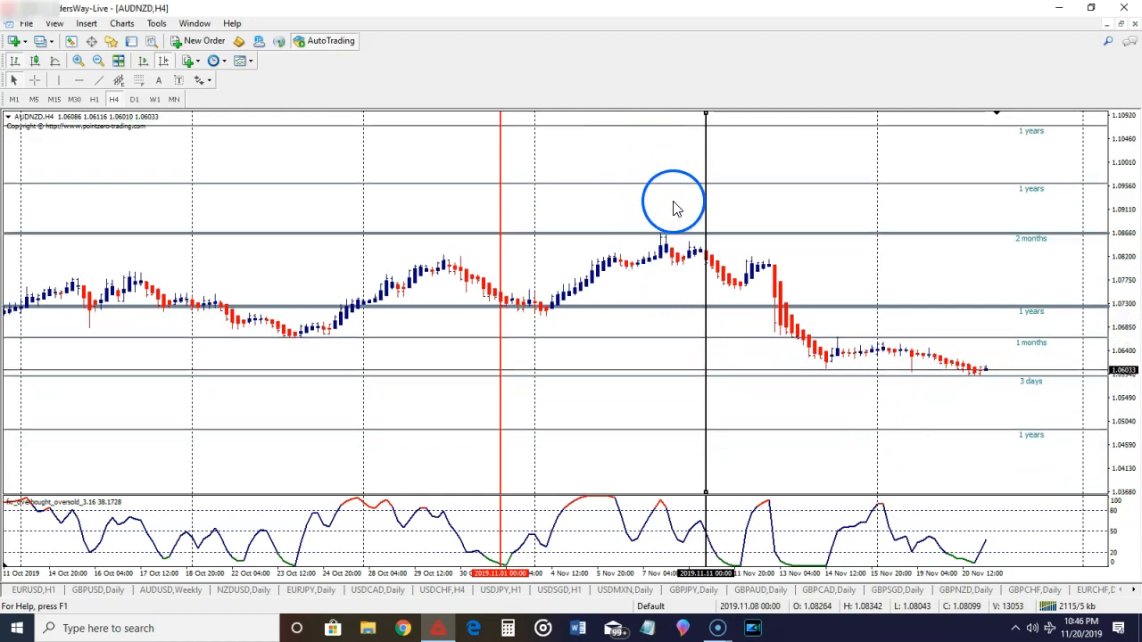